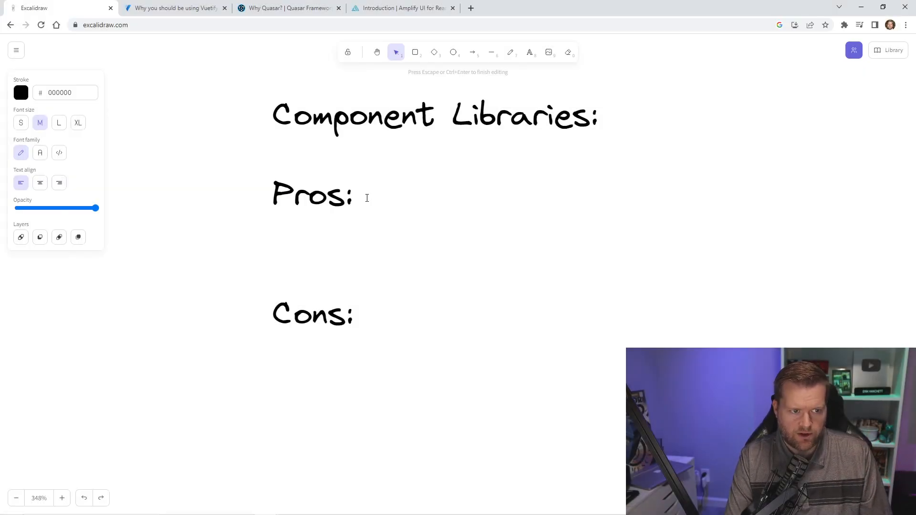
Step: Add 'SPeed' and 'Built in Accessabality' as bullets under Pros
type("SPe")
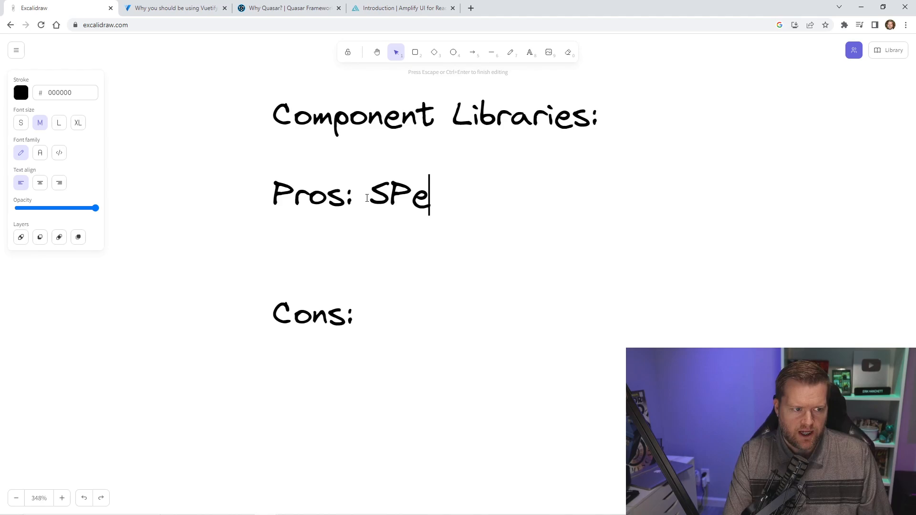
type("ed")
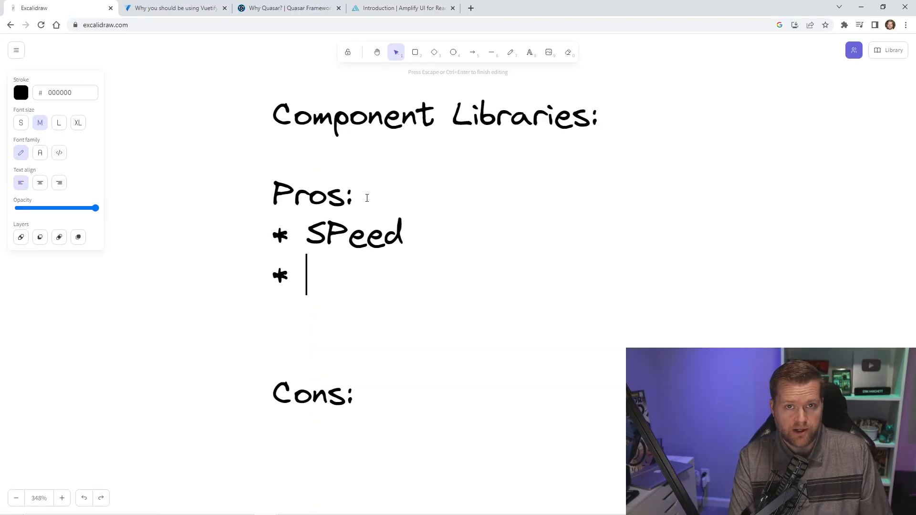
type("Built in Acc")
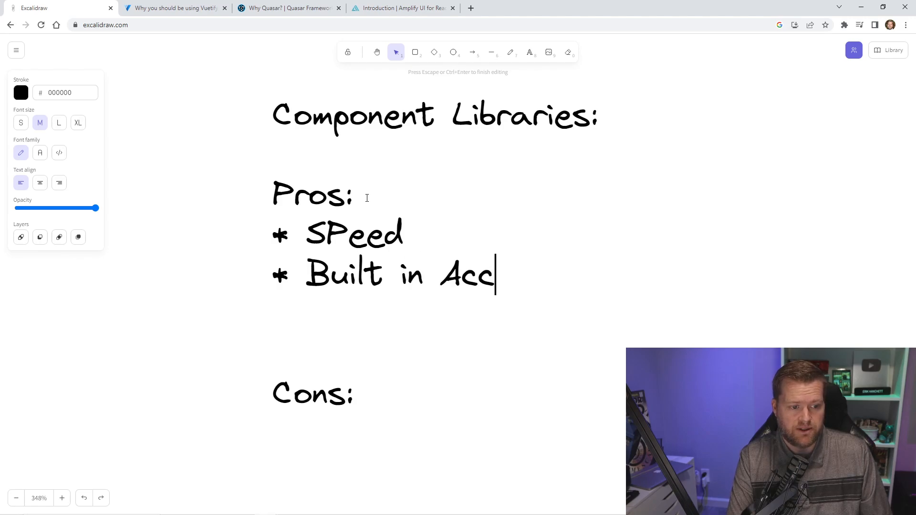
type("essabality")
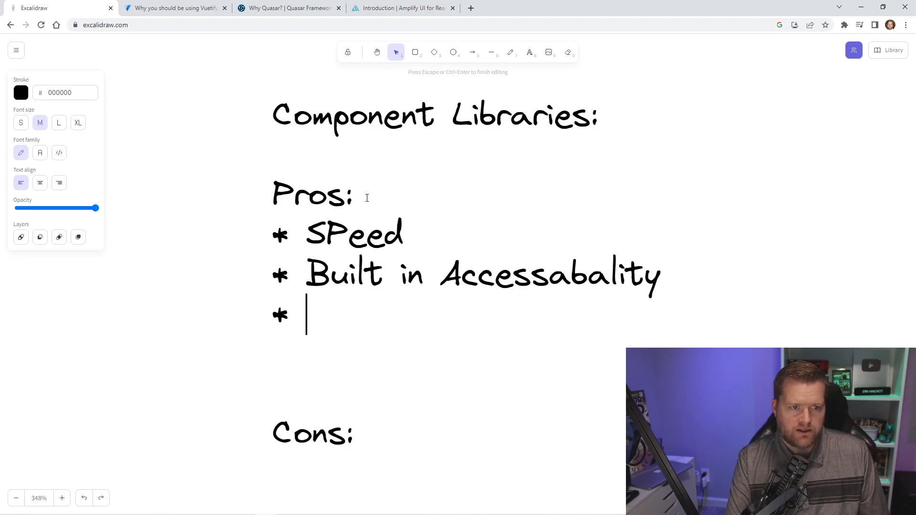
Step: Add a 'Follow Best Practices' bullet with a 'Semantic HTML' sub-bullet, then begin a 'Standard' bullet
type("Follow")
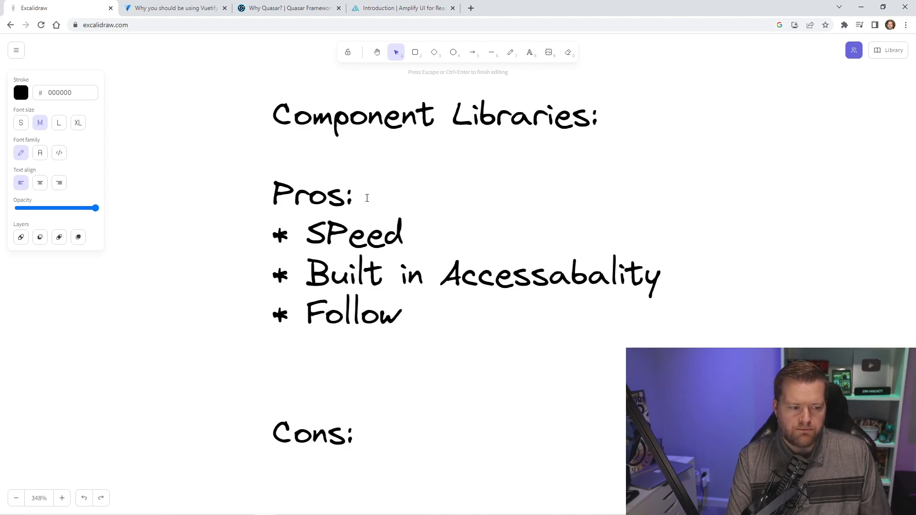
type("Best Practices")
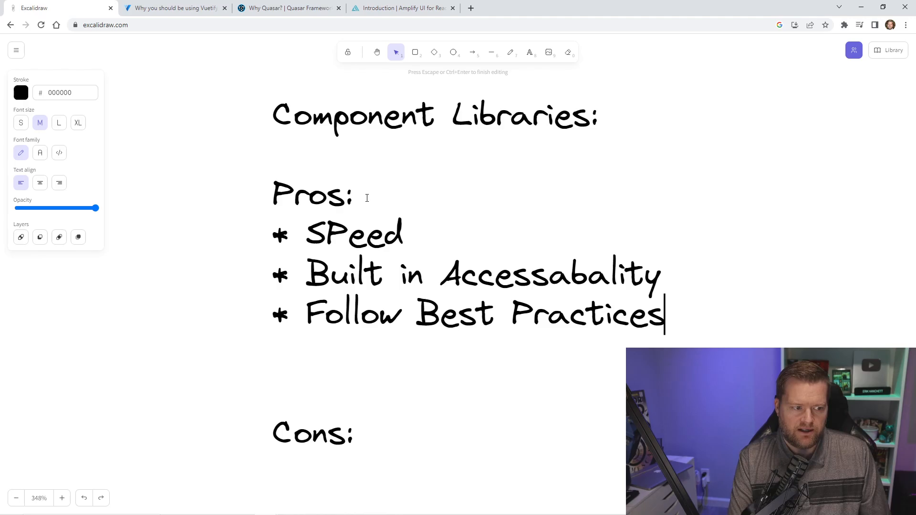
key("Enter")
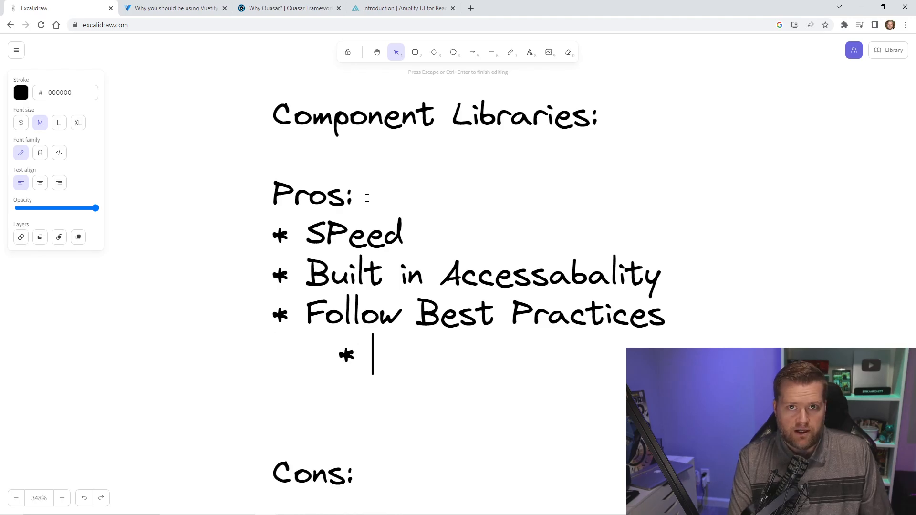
type("Semant")
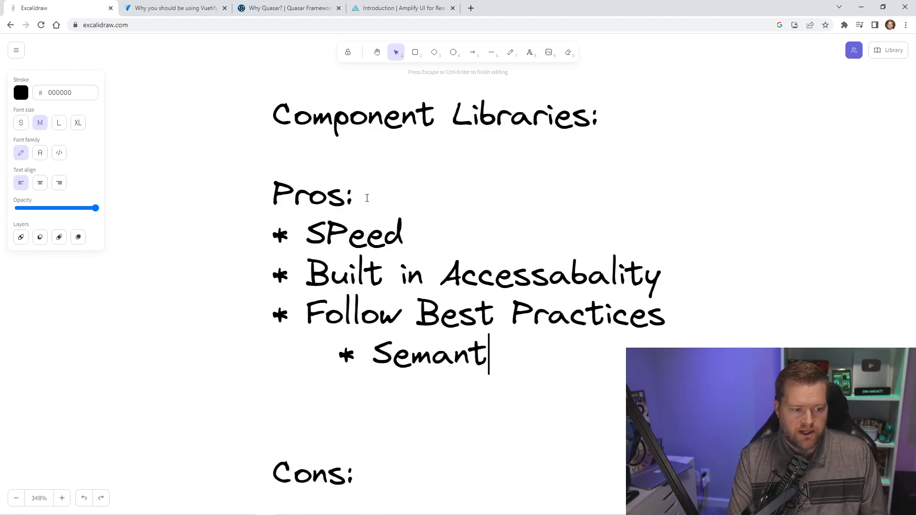
type("ic HTML")
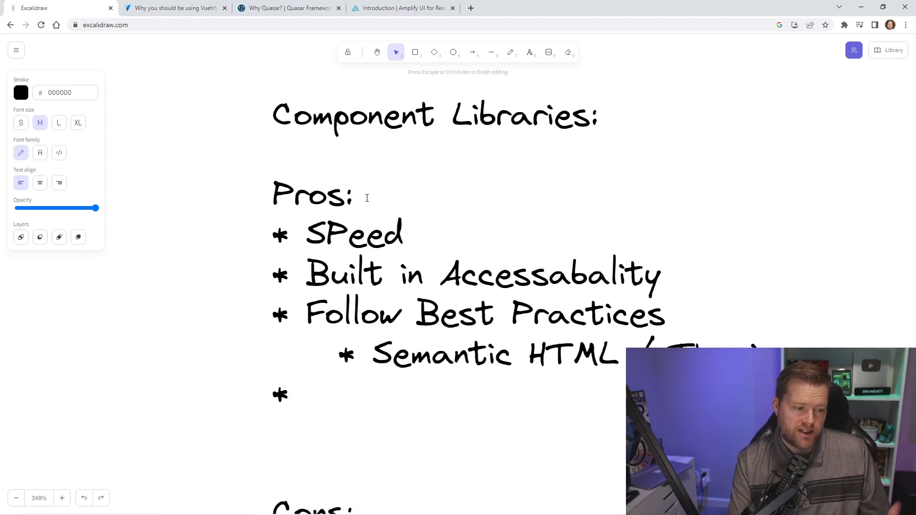
type("Standard way to do")
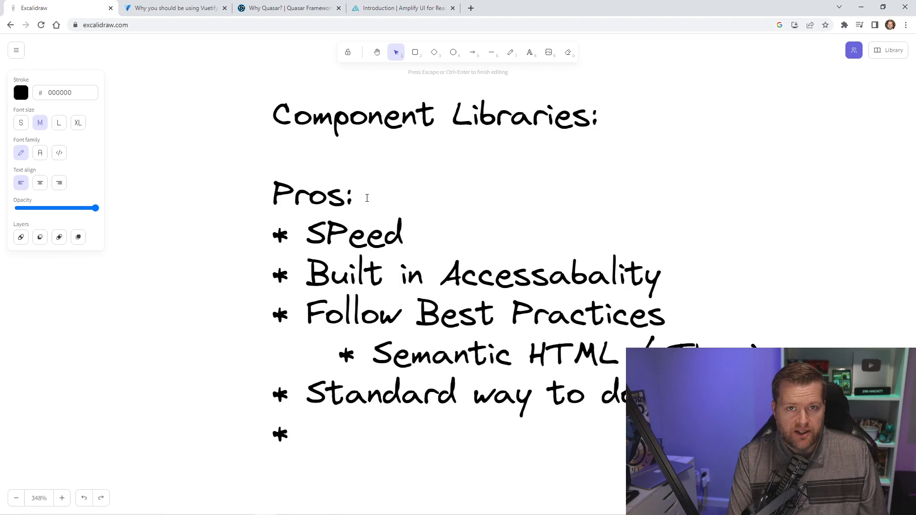
Step: Type the 'Connected component' Pros bullet and scroll down toward Cons
type("Connected")
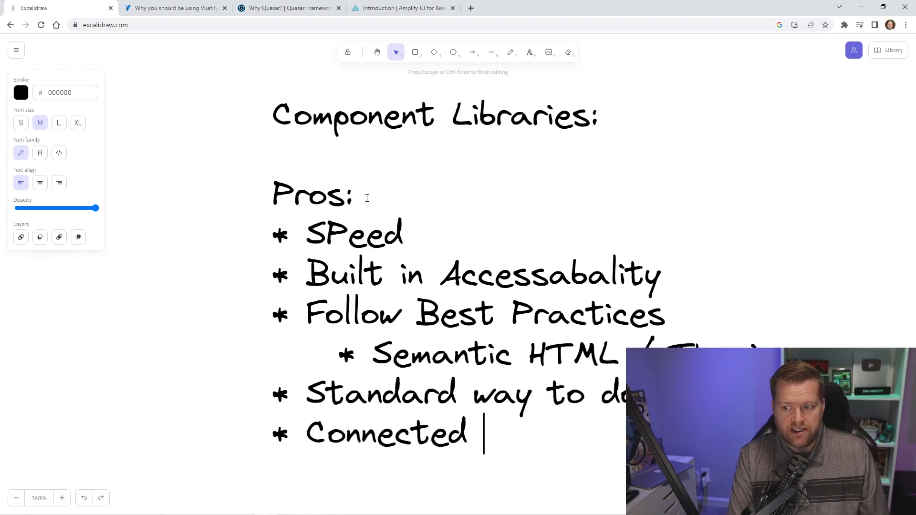
type("component")
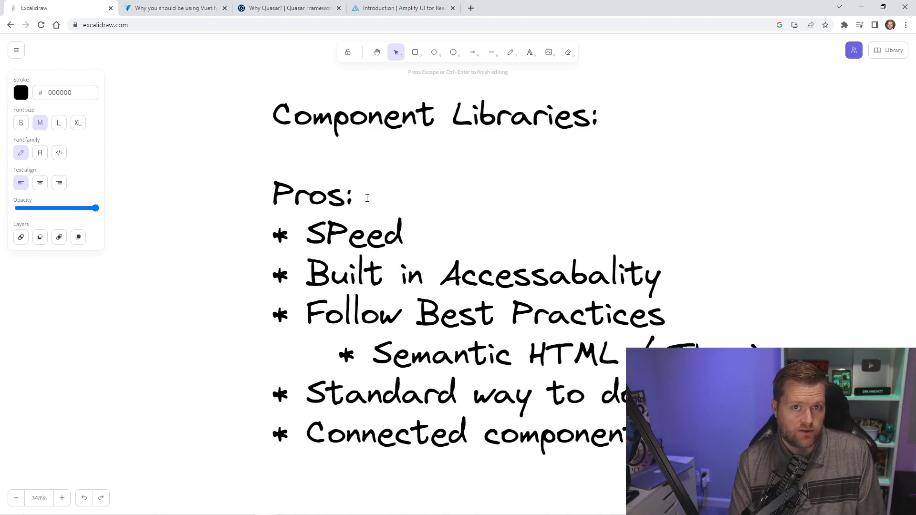
scroll("down", 3)
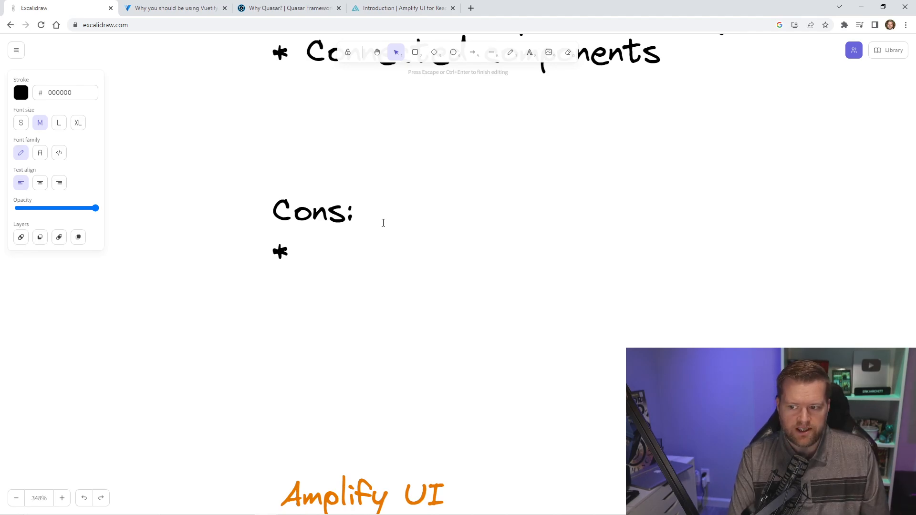
Step: List 'Look up the documentation' and 'Customization' under Cons
type("Look up the do")
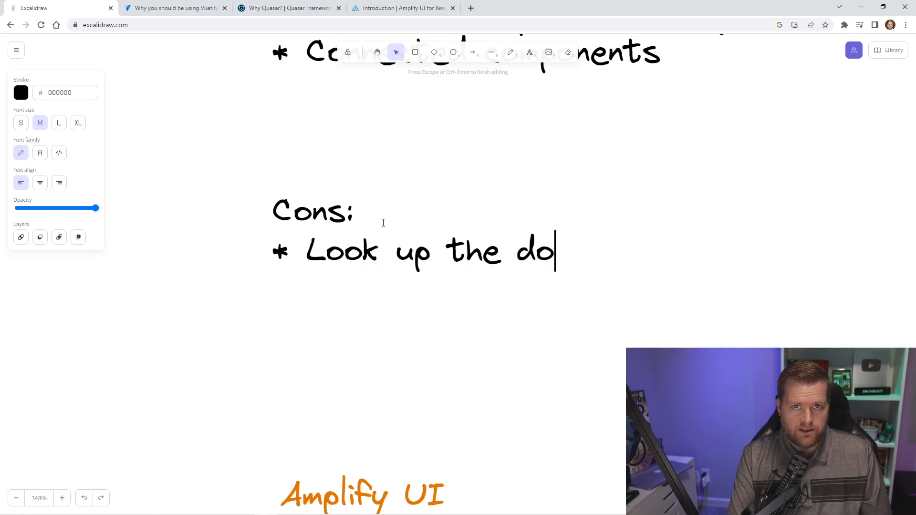
type("cuments")
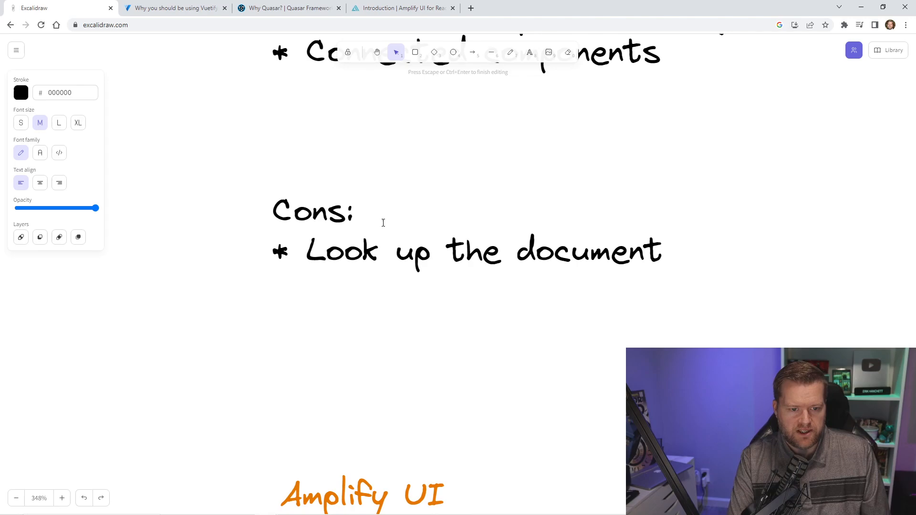
type("ation")
type("* Custom")
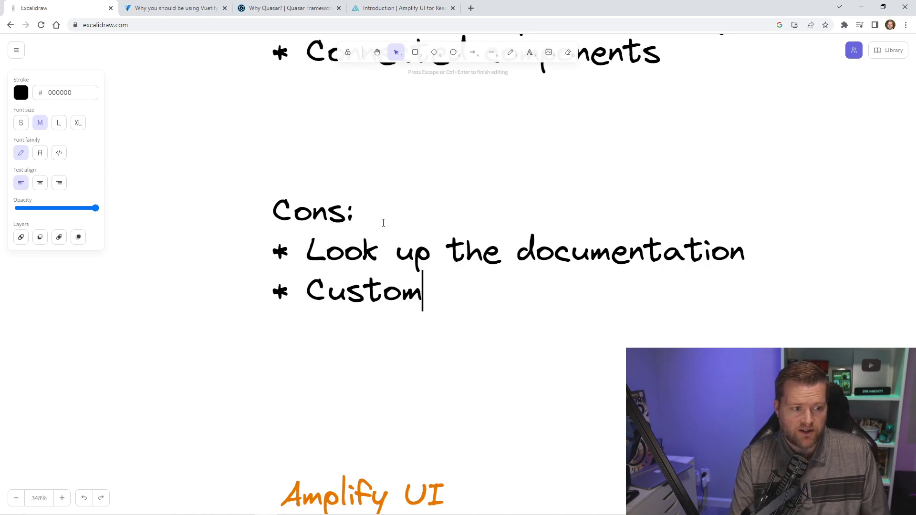
type("ization")
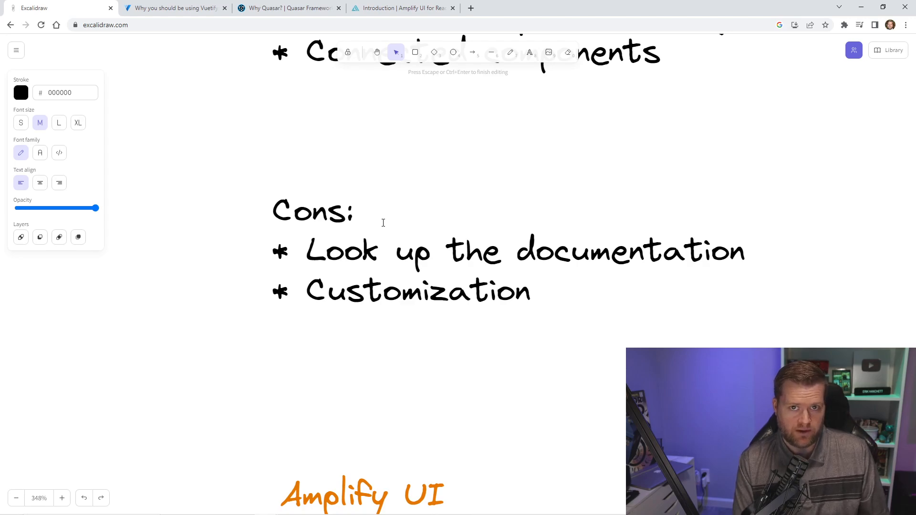
Step: Finish the Cons text, drag the Tailwind label right, and shrink the Utility Classes text
left_click(546, 291)
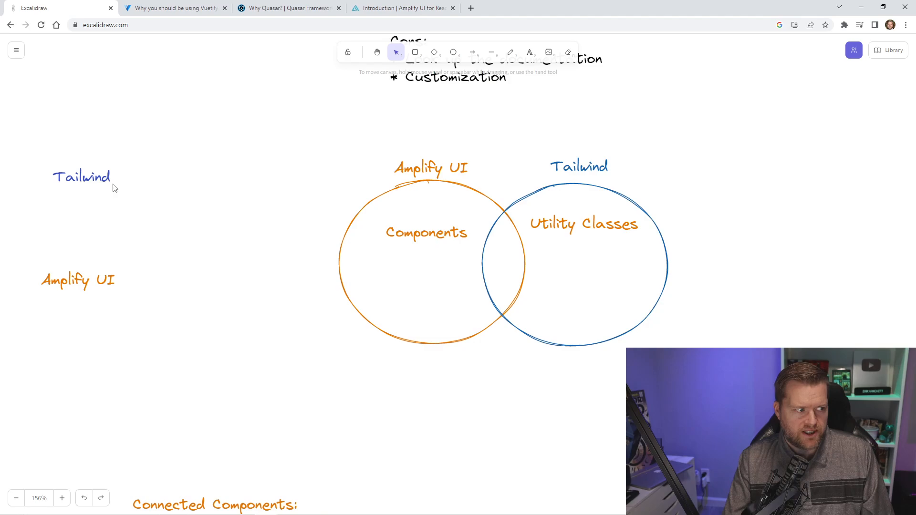
left_click_drag(81, 177, 194, 176)
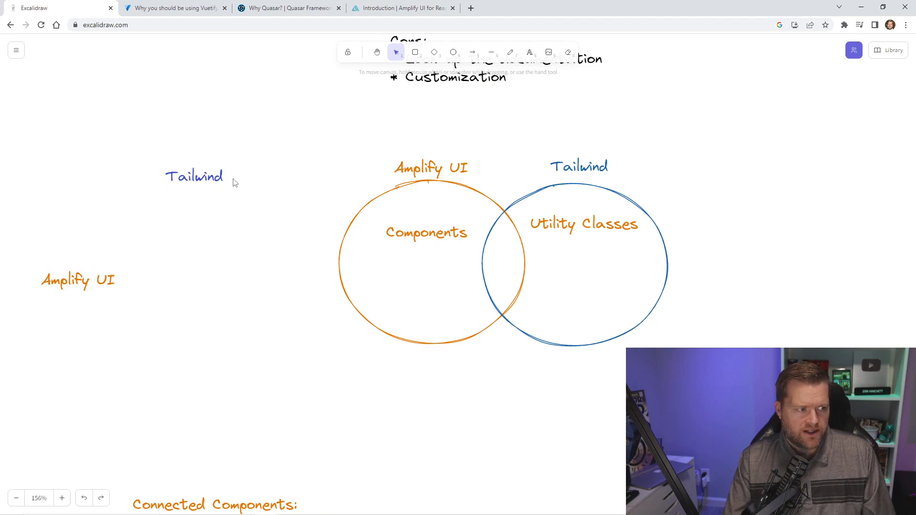
left_click(583, 224)
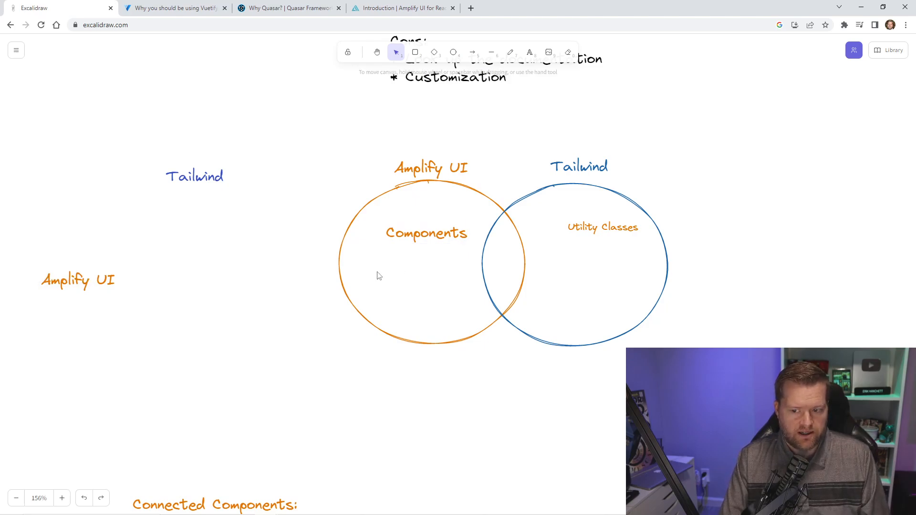
Step: Add 'theming' labels inside both the Amplify UI and Tailwind circles
type("theming")
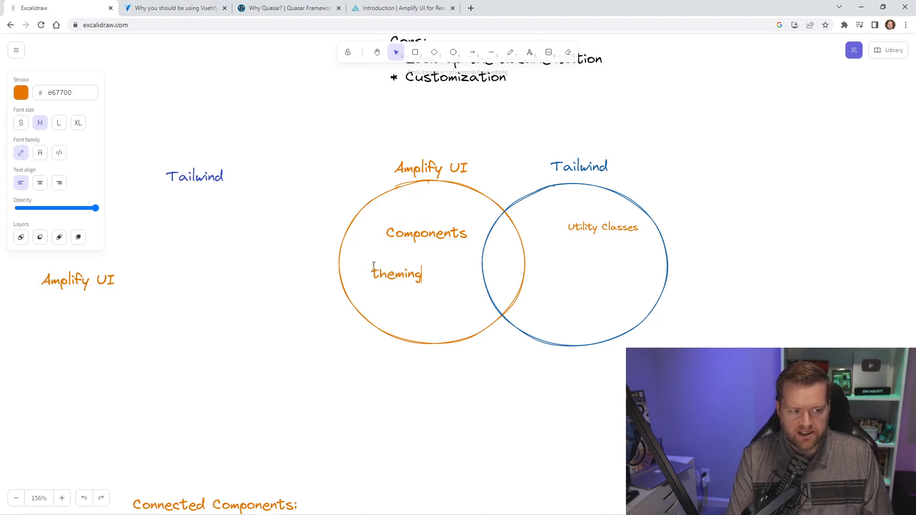
left_click(529, 52)
type("logic")
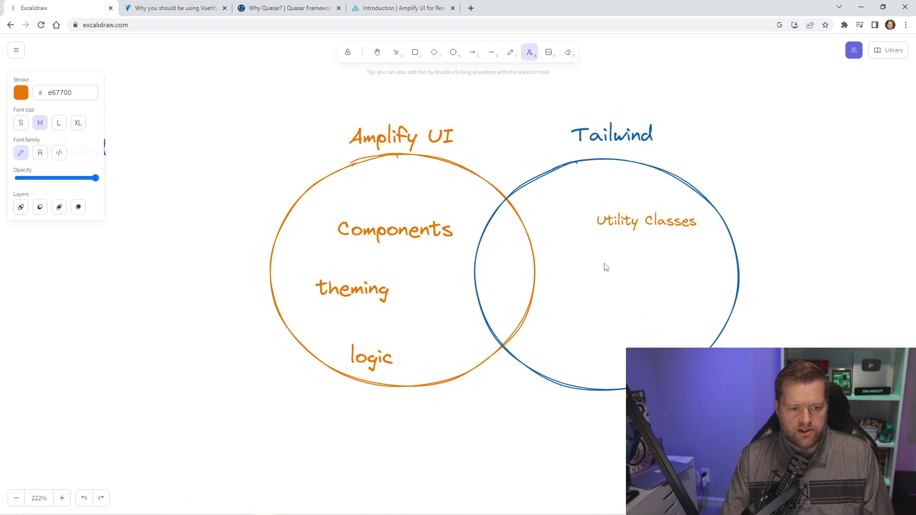
left_click(395, 52)
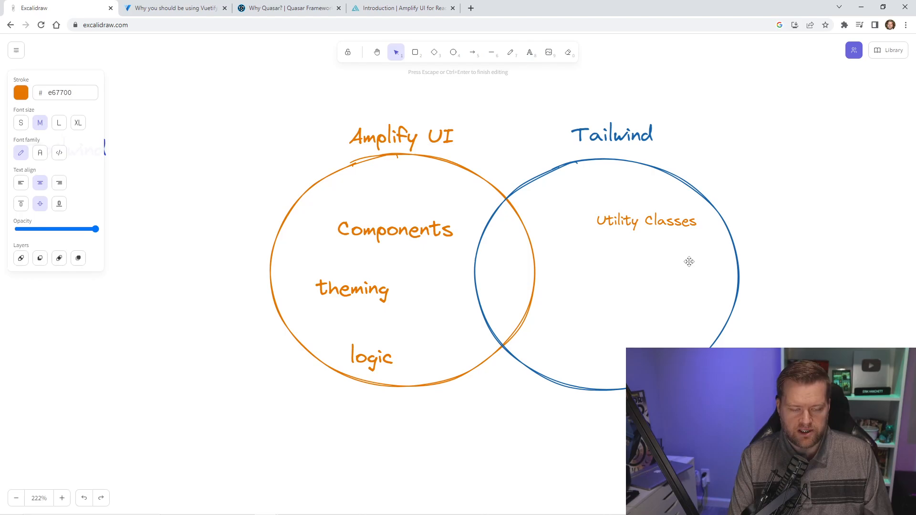
type("theming")
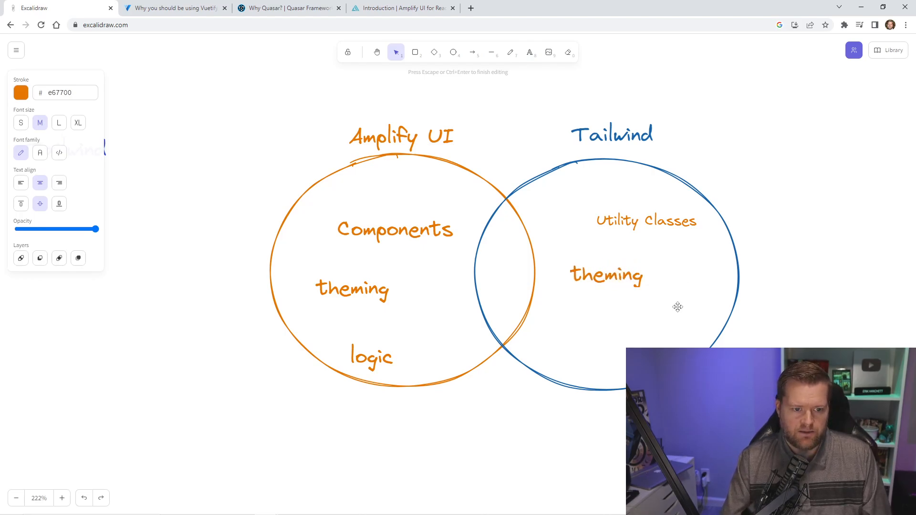
left_click(606, 158)
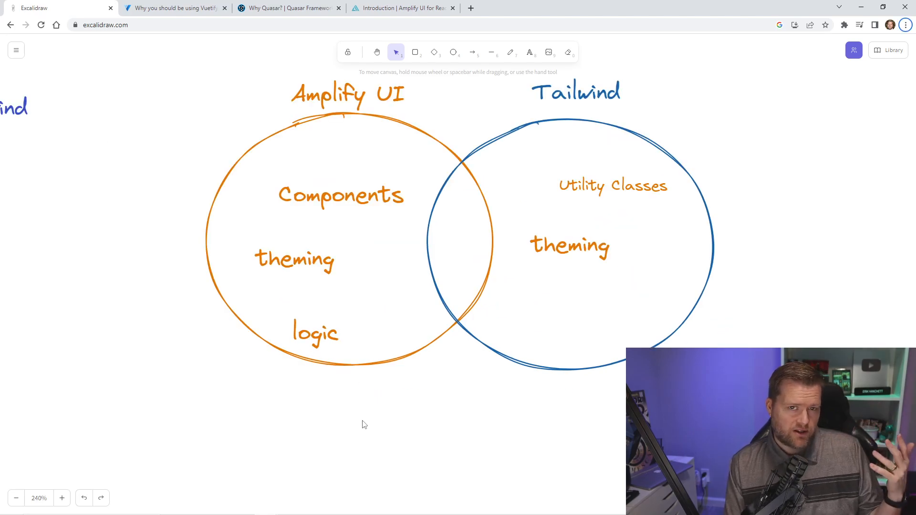
left_click(347, 94)
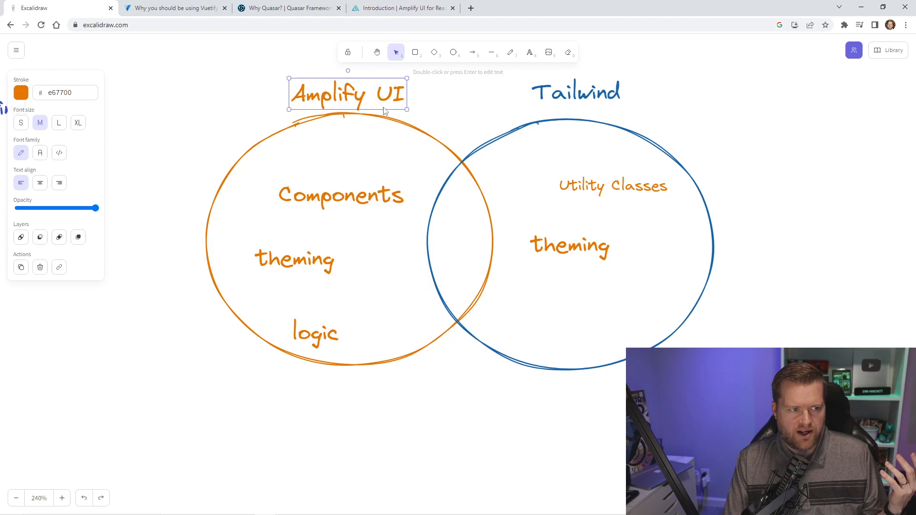
Step: Draw an arrow from the Amplify UI heading to the Tailwind heading
left_click(473, 52)
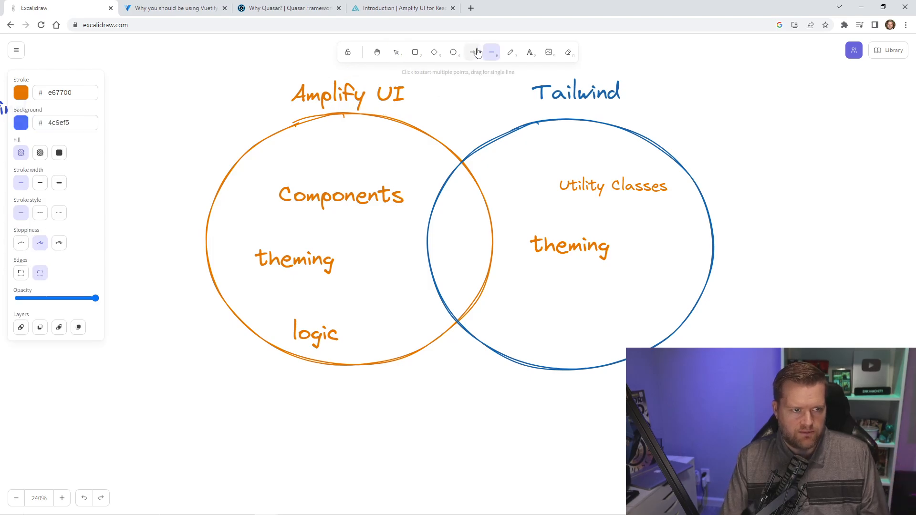
left_click_drag(412, 93, 525, 93)
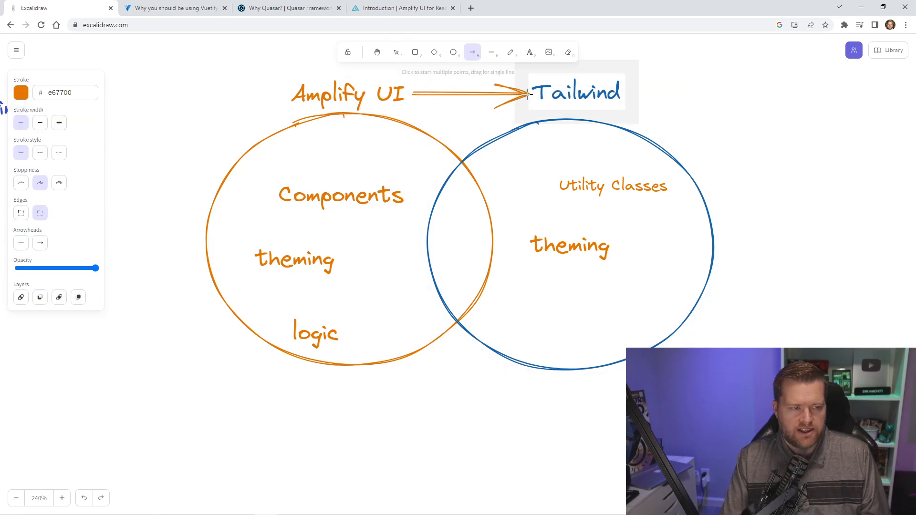
left_click(395, 52)
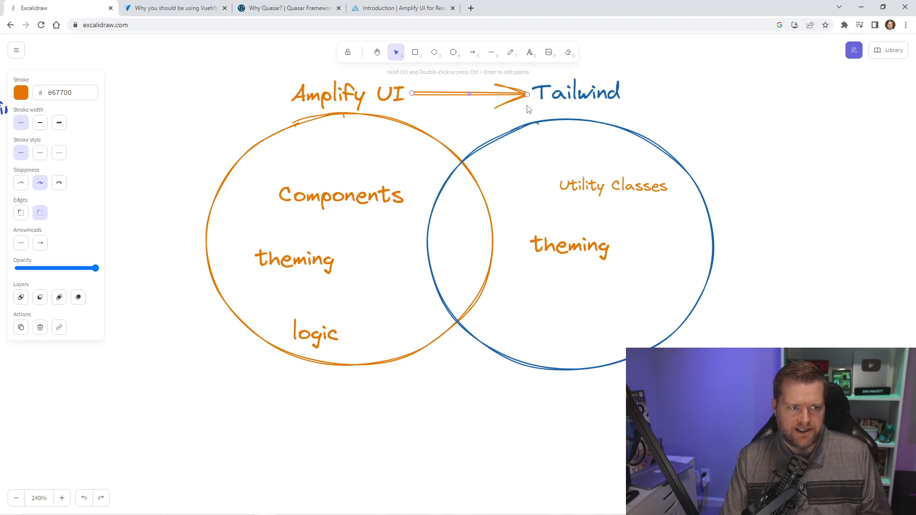
mouse_move(485, 106)
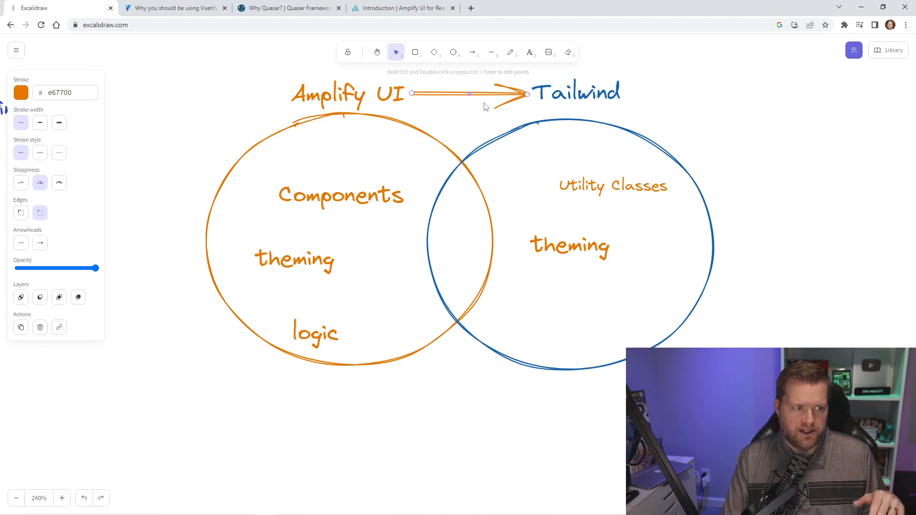
mouse_move(368, 196)
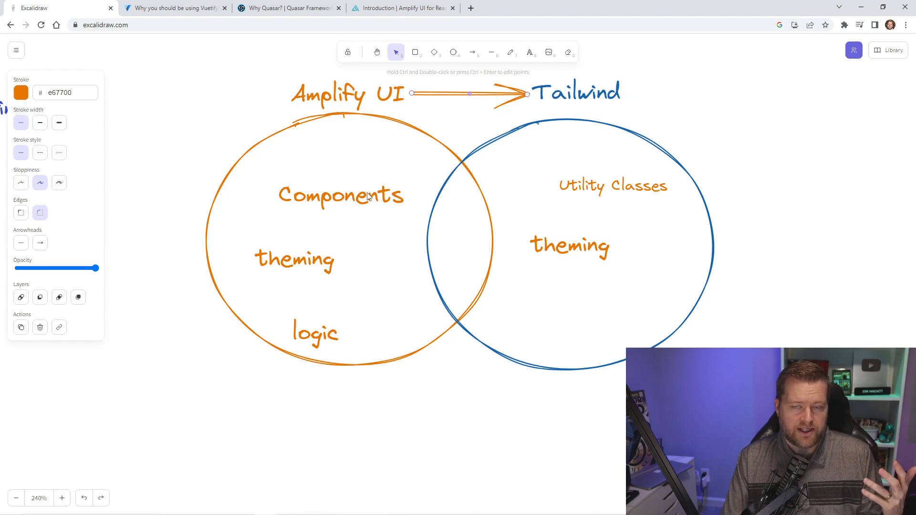
left_click(294, 260)
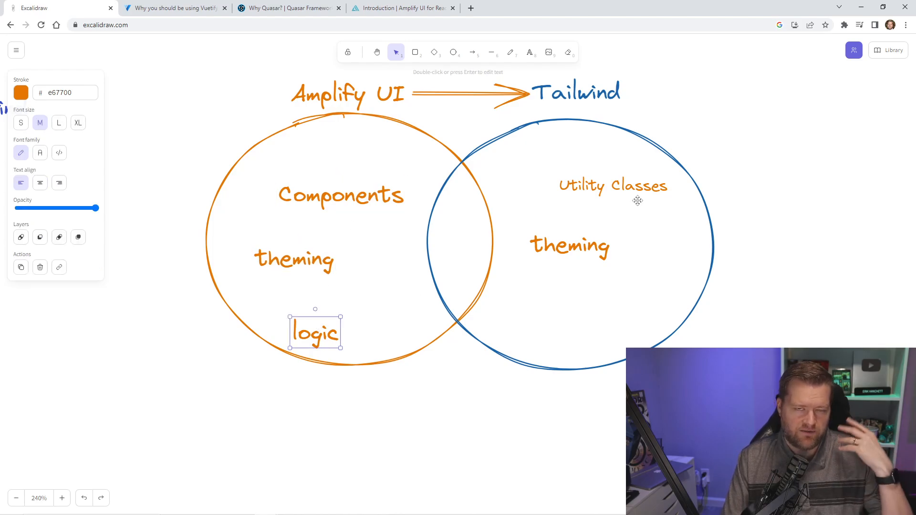
left_click(401, 8)
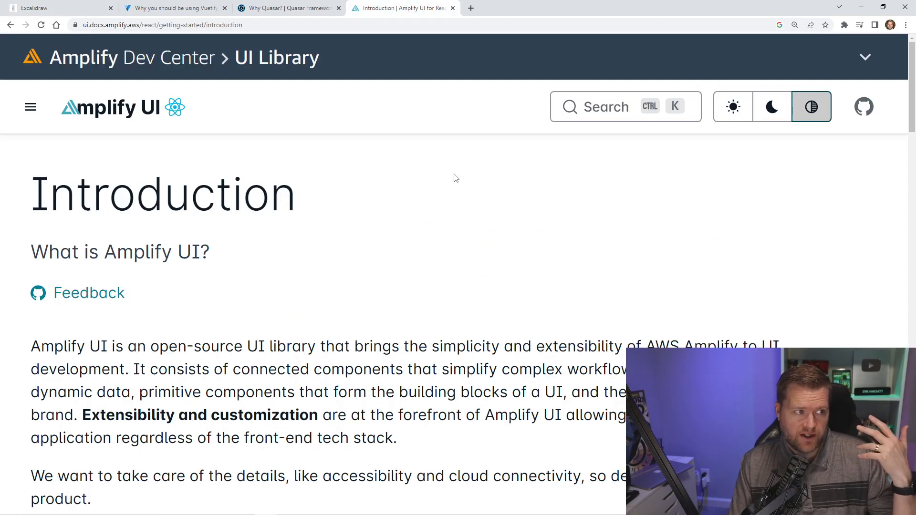
mouse_move(455, 231)
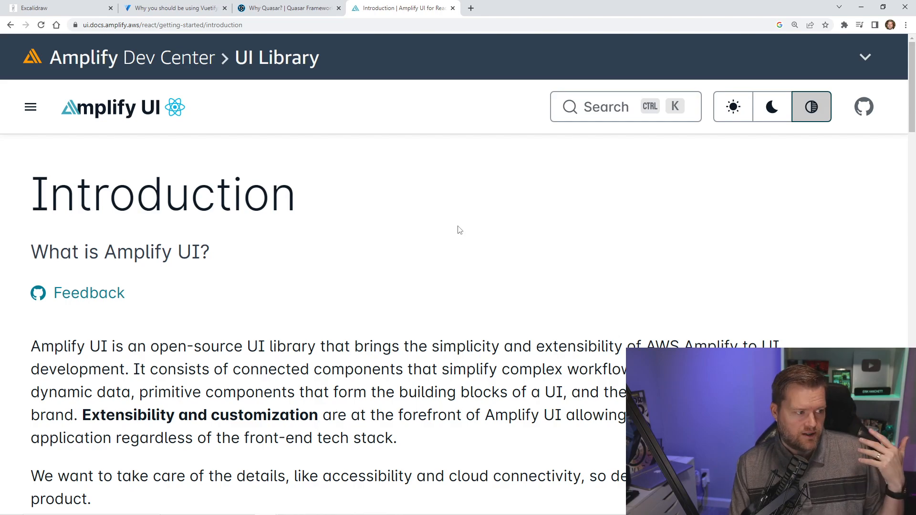
Step: Scroll the Amplify UI Introduction and browse the docs navigation for connected components
scroll("down", 3)
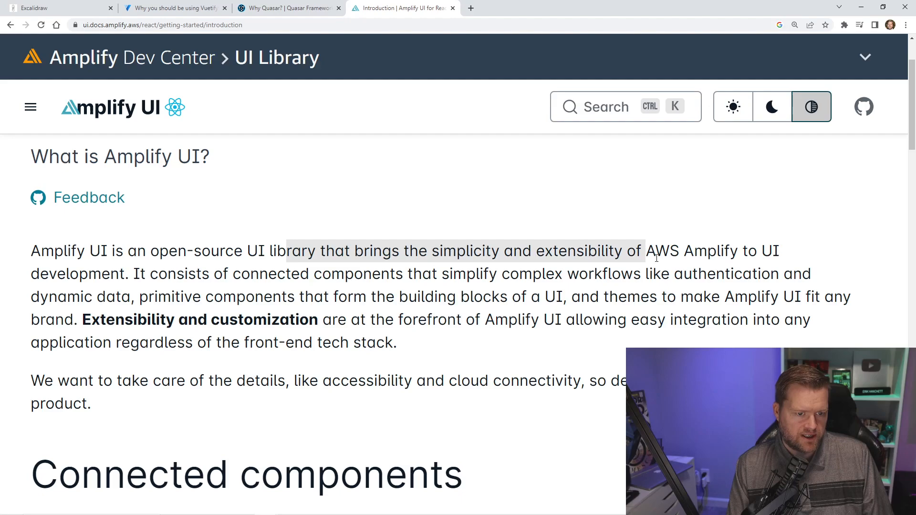
scroll("down", 3)
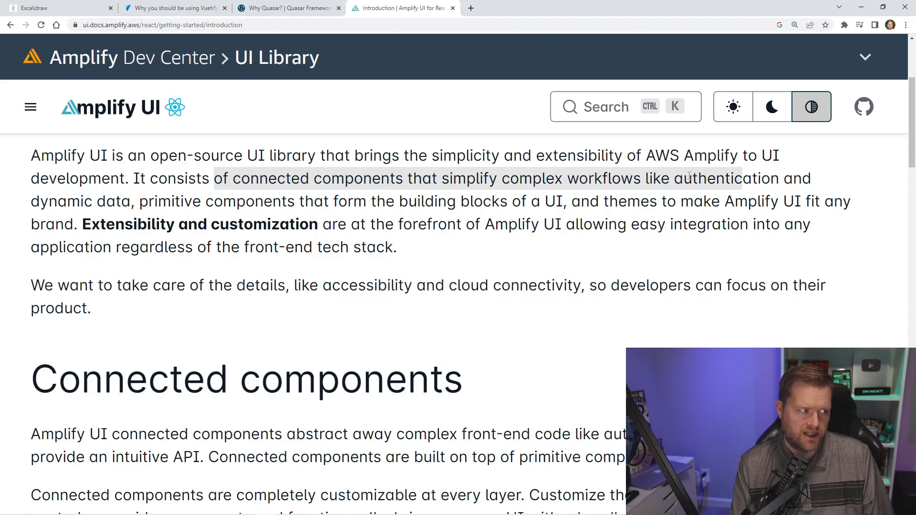
left_click(31, 107)
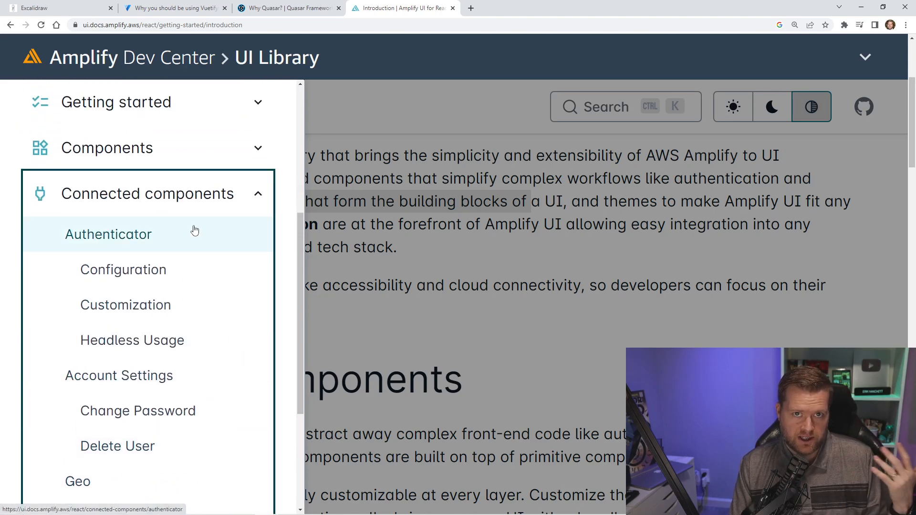
mouse_move(198, 247)
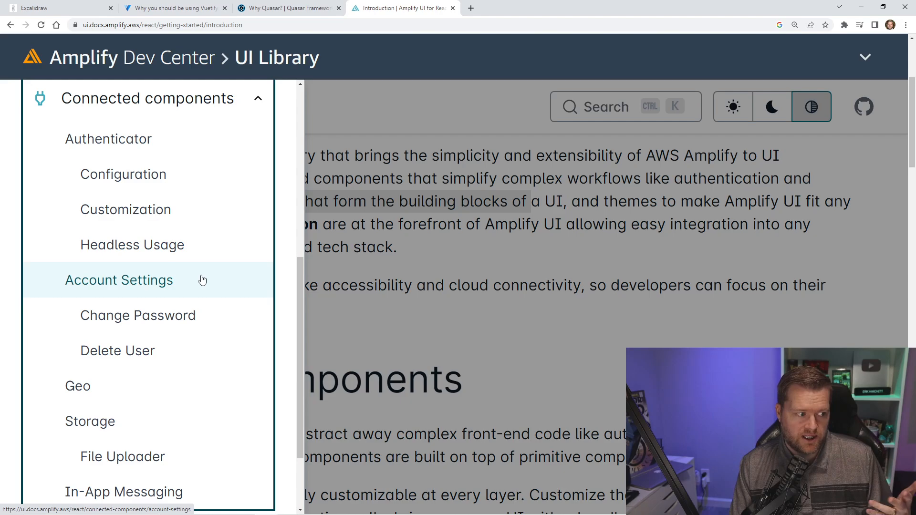
scroll("down", 3)
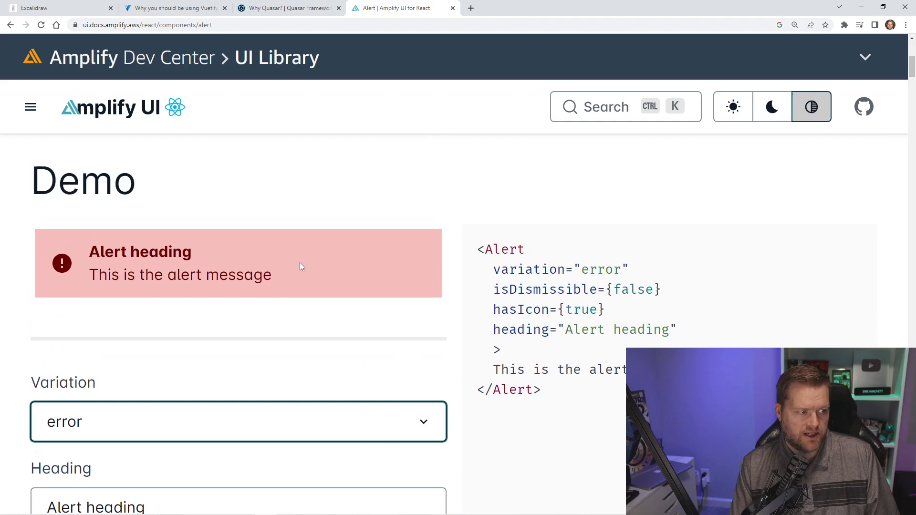
mouse_move(310, 269)
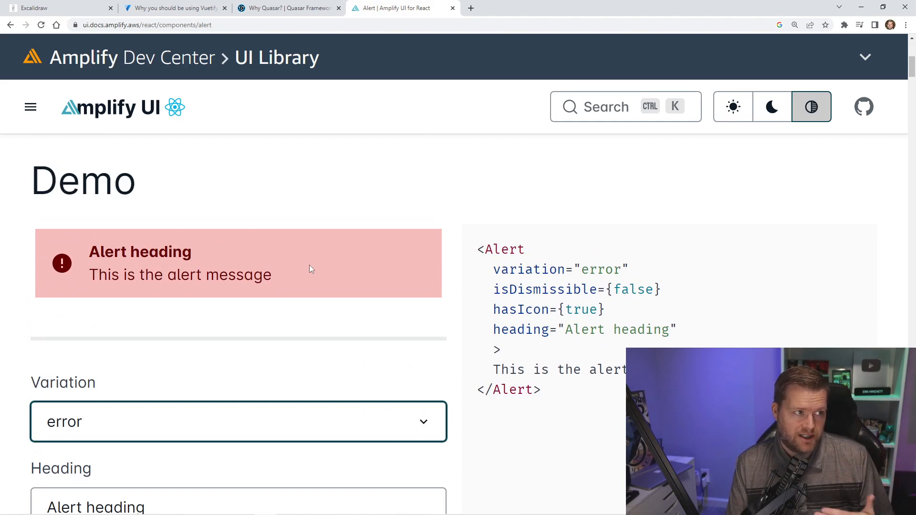
left_click(58, 7)
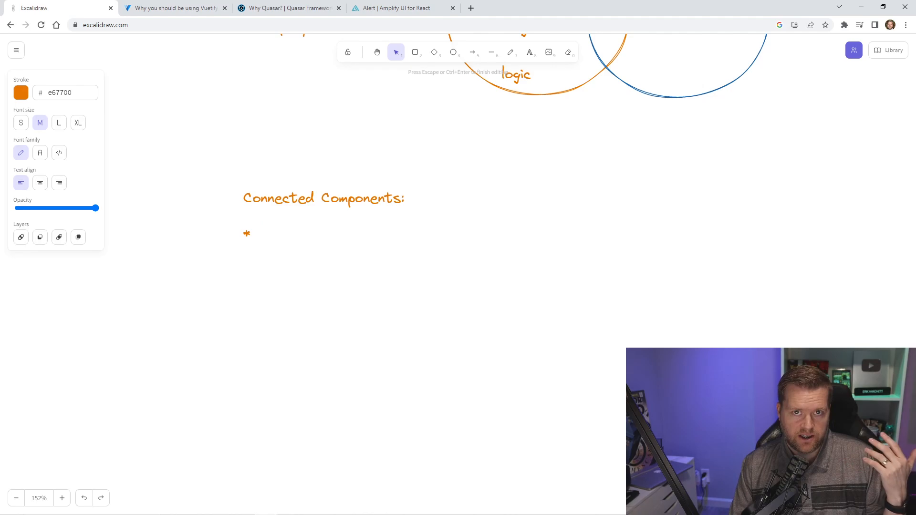
Step: Add Connected Components bullets: encapsulates complex logic, best practices, talks to the backend service
left_click(323, 198)
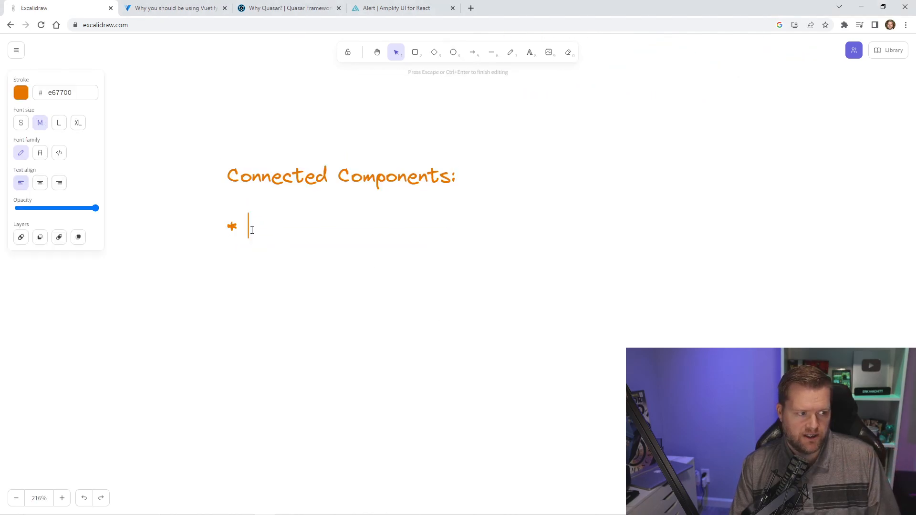
type("e")
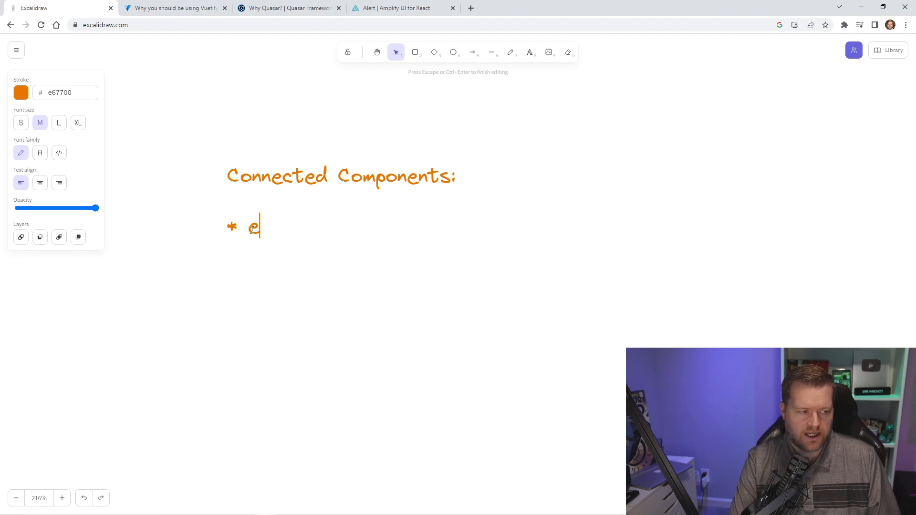
type("ncapsulates complex")
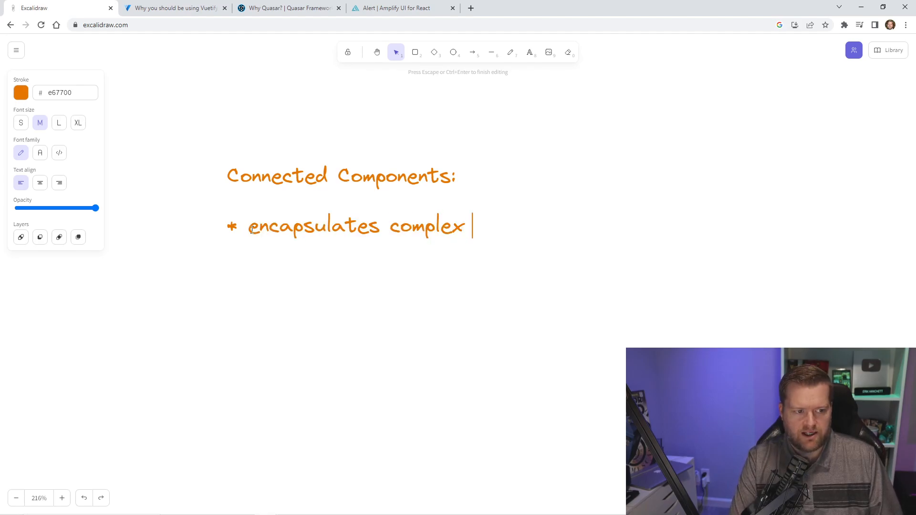
type("logic")
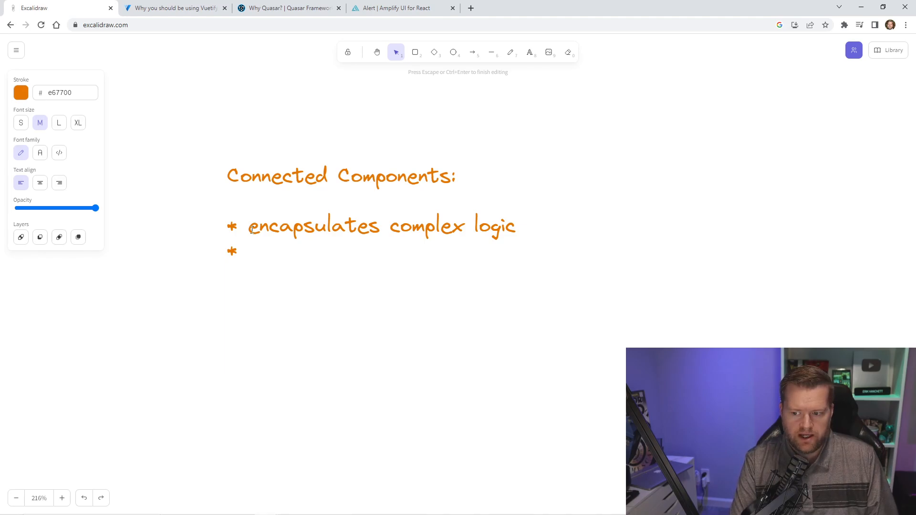
type("best")
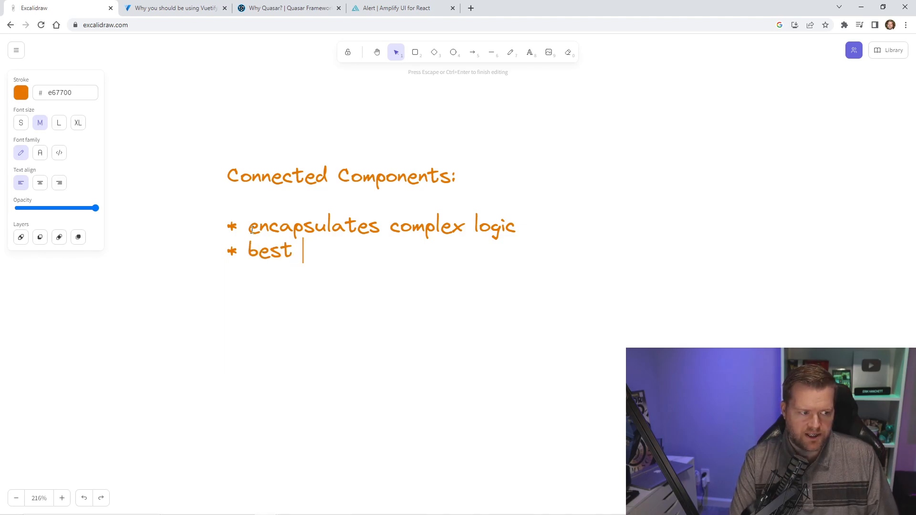
type("practices")
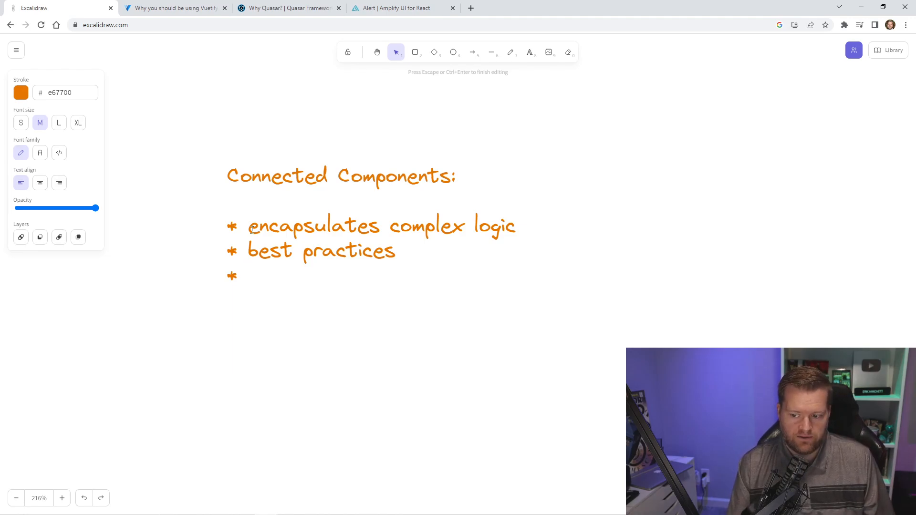
type("Talks")
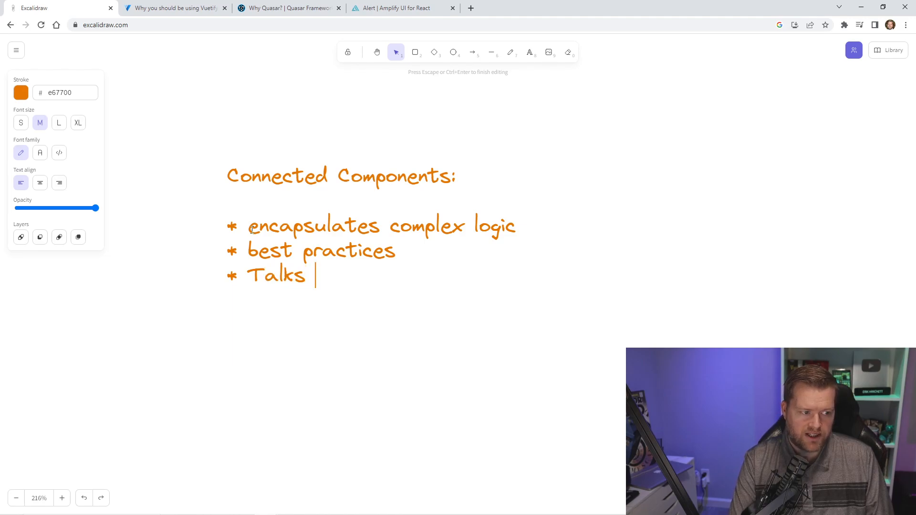
type("to the backend")
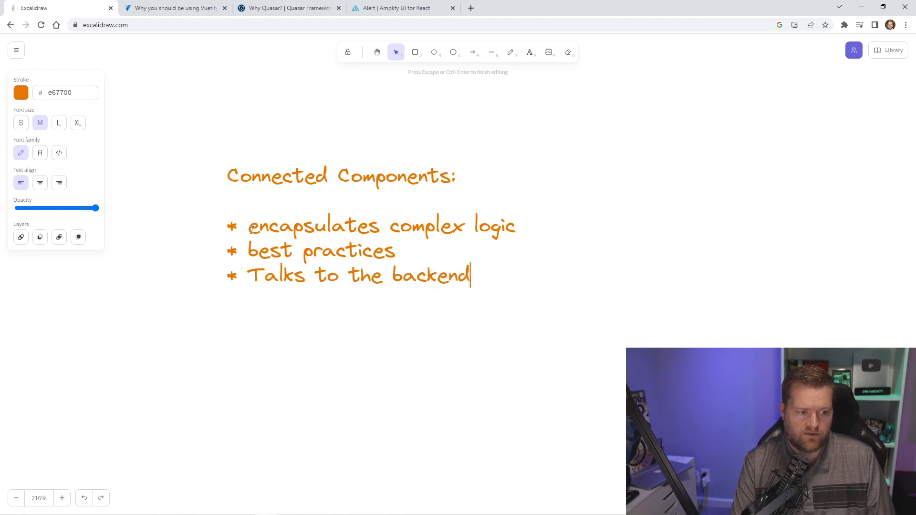
type("service")
type("* Customizable")
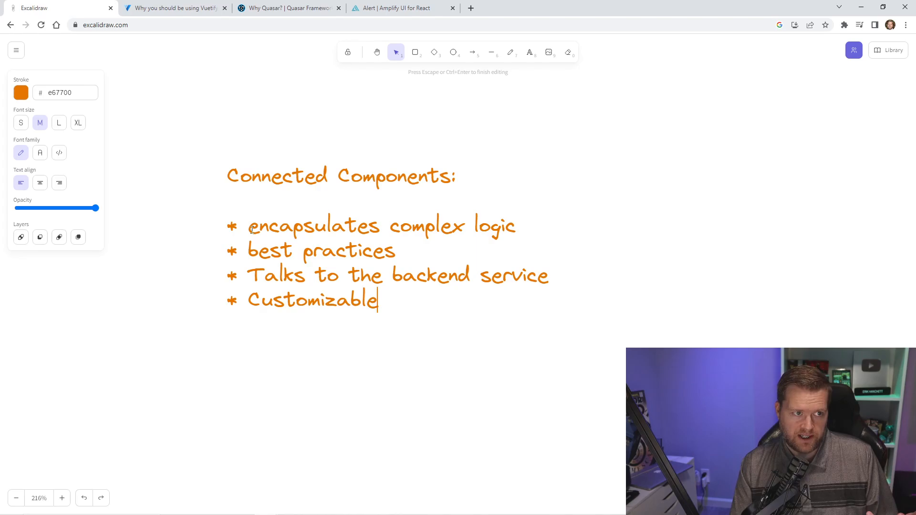
Step: Open the Amplify UI Change Password page and scroll to its Component Overrides example
left_click(403, 7)
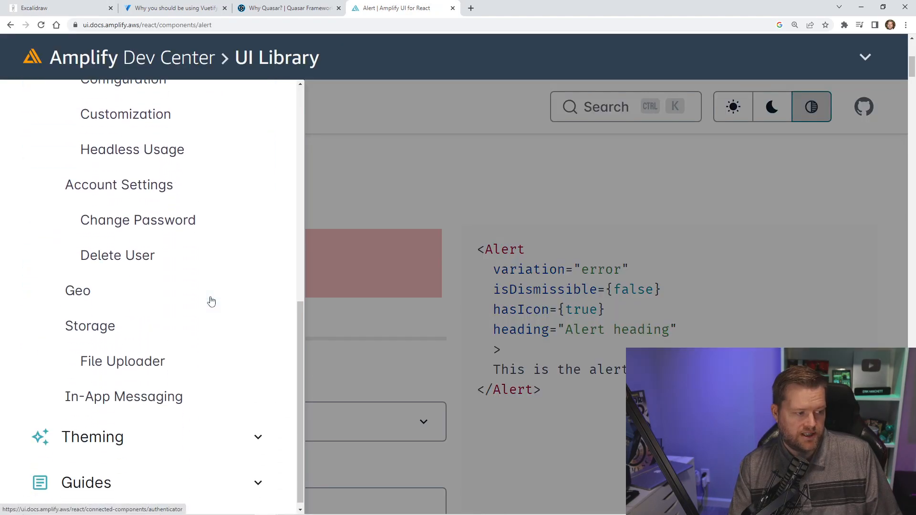
left_click(138, 219)
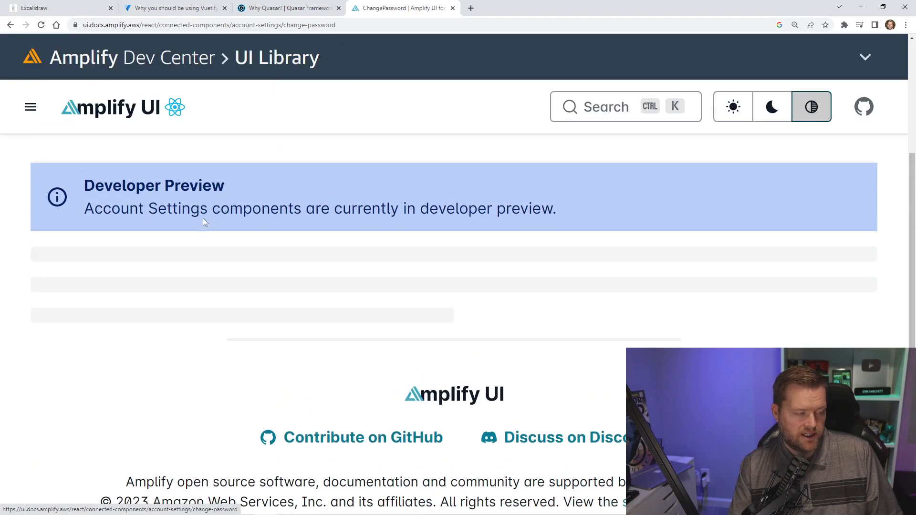
scroll("down", 3)
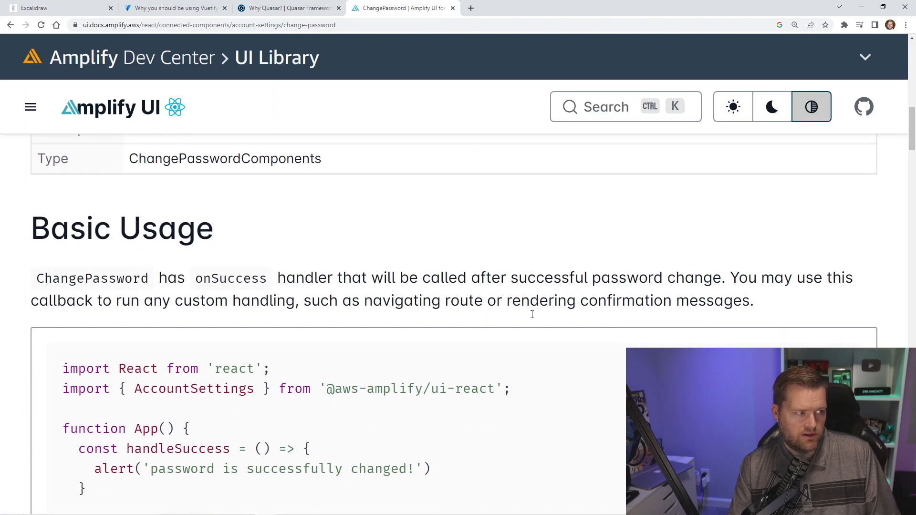
scroll("down", 3)
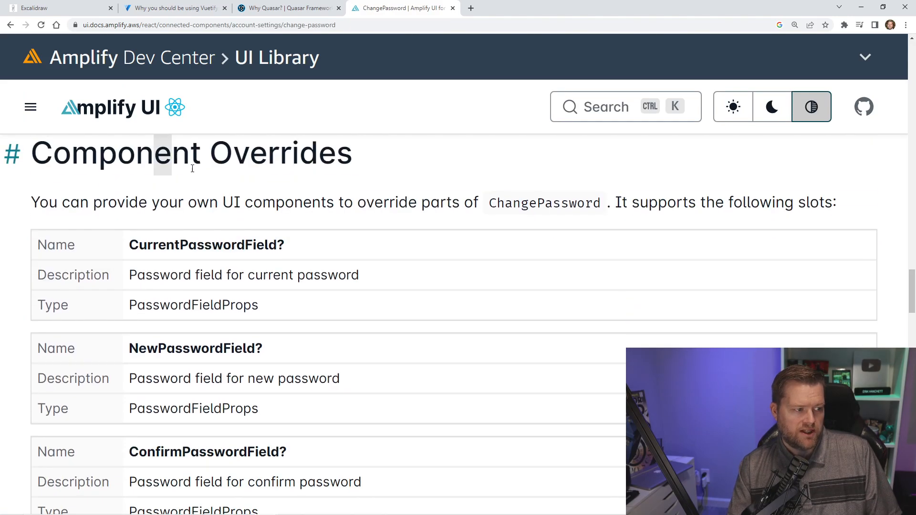
scroll("down", 3)
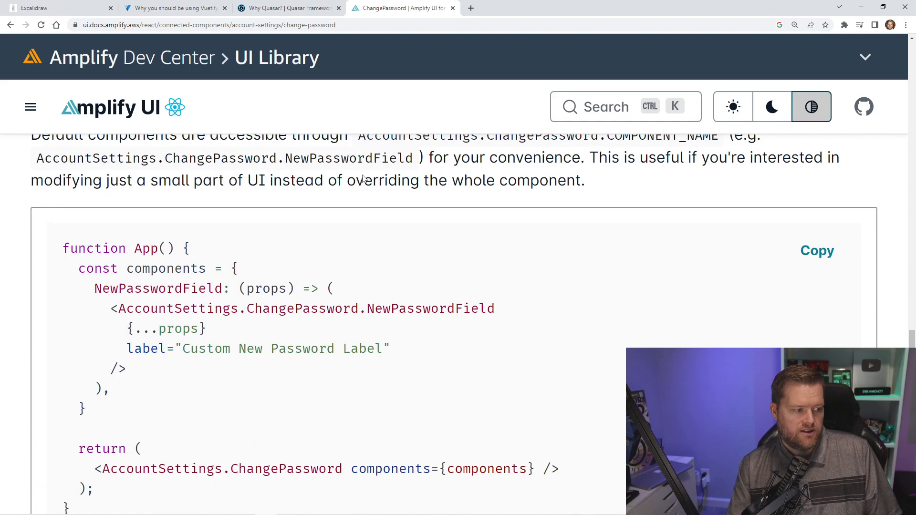
scroll("down", 3)
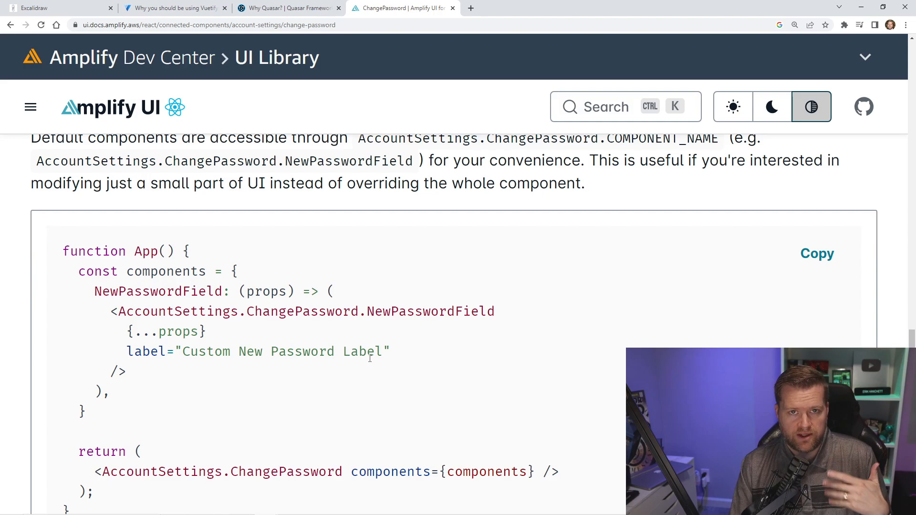
Step: Read the Vuetify 'Why Vuetify' page down past Tooling and Community to Enterprise support
left_click(174, 8)
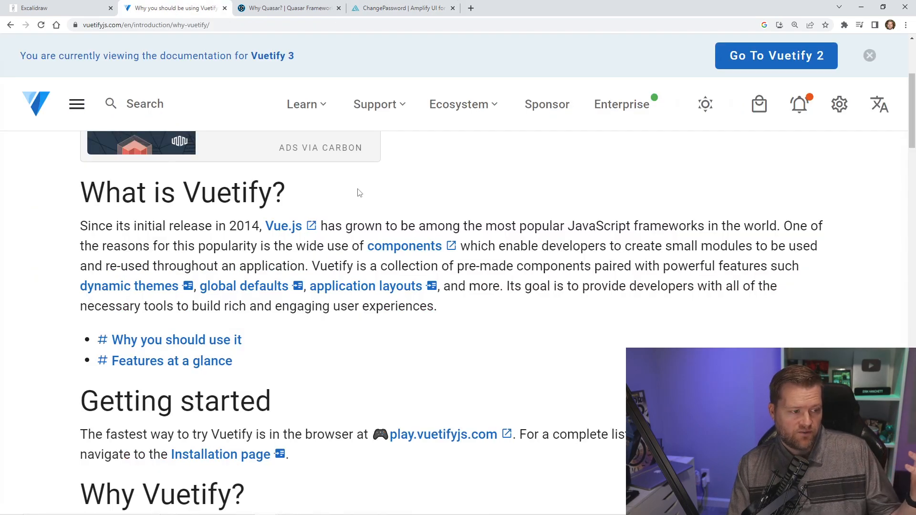
mouse_move(365, 200)
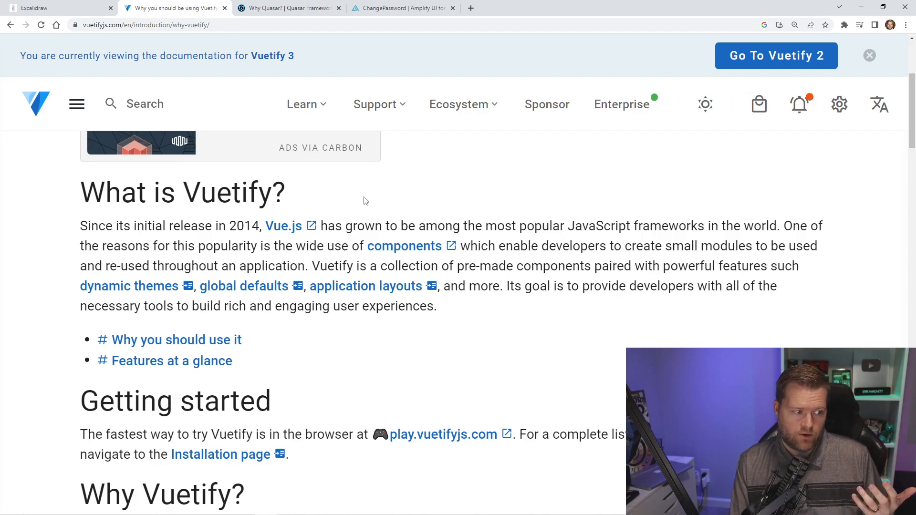
scroll("down", 3)
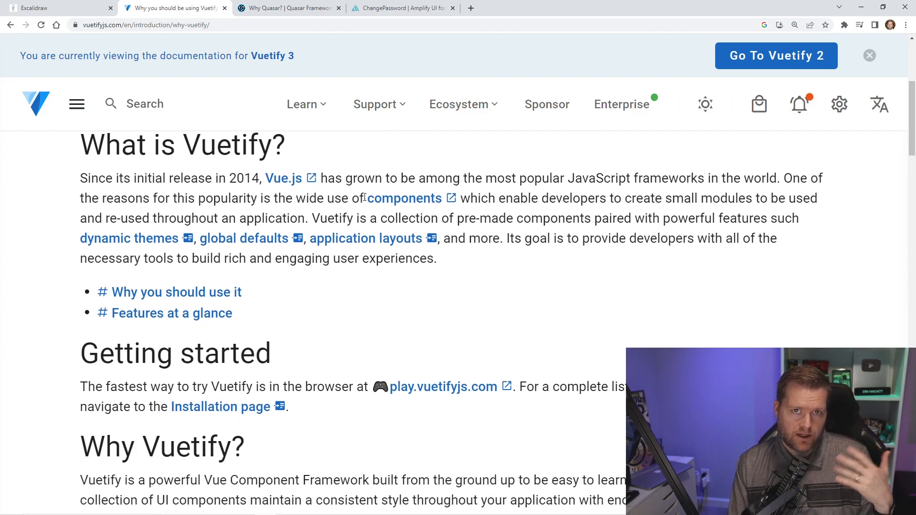
scroll("down", 3)
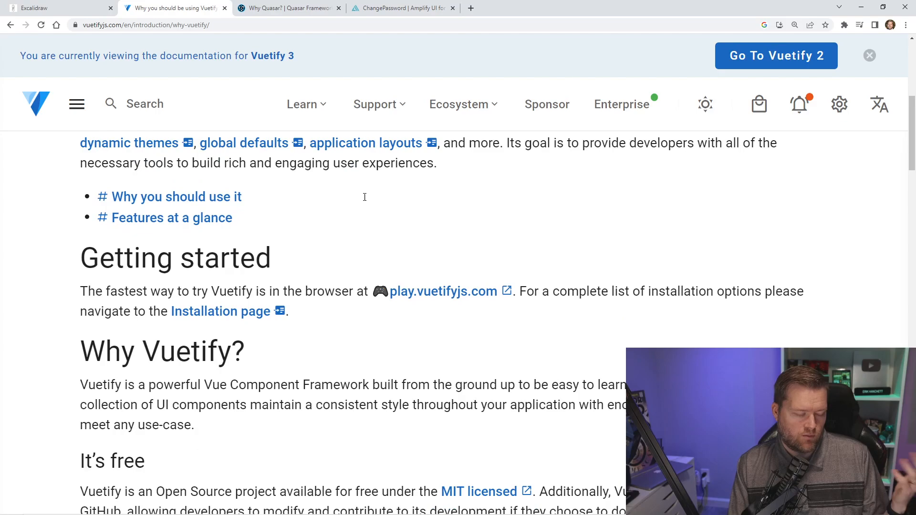
scroll("down", 3)
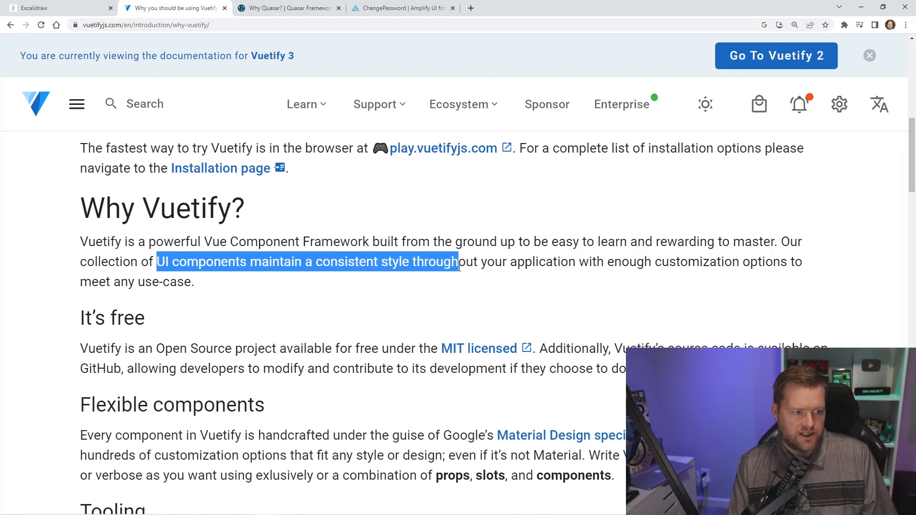
left_click(459, 262)
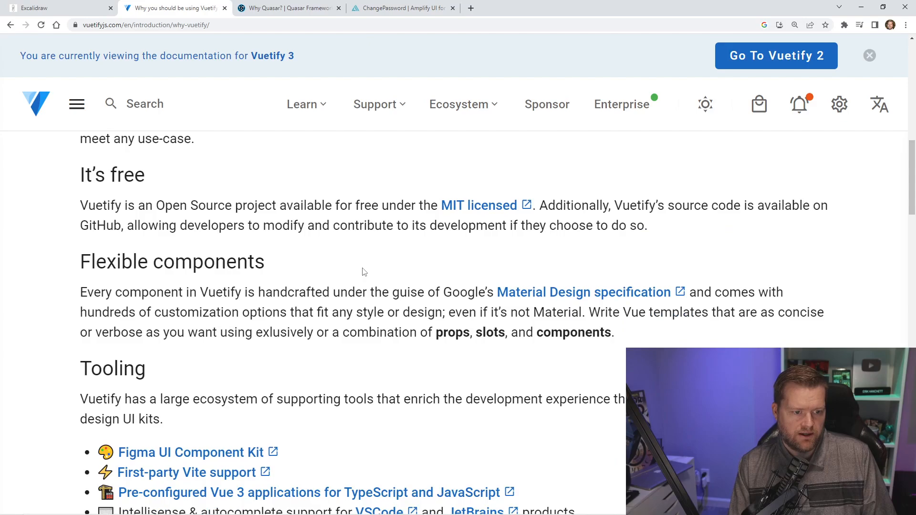
scroll("down", 3)
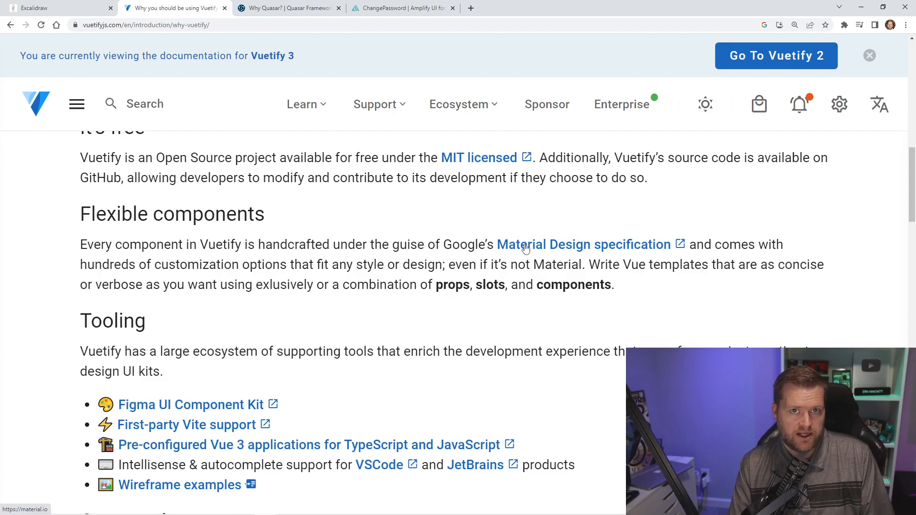
mouse_move(497, 232)
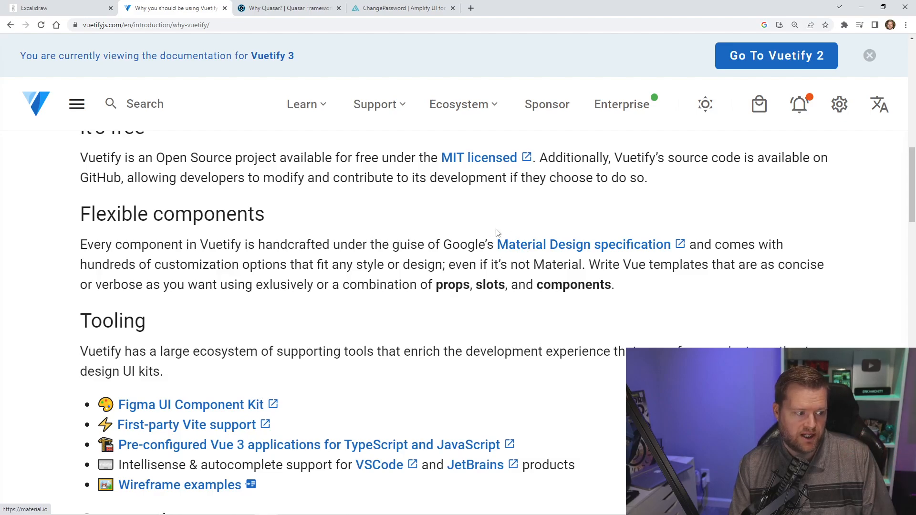
scroll("down", 3)
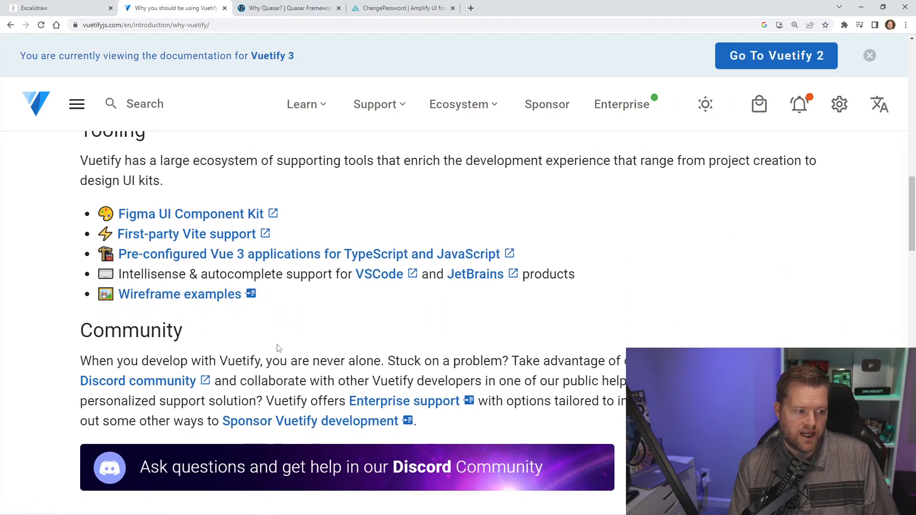
scroll("down", 3)
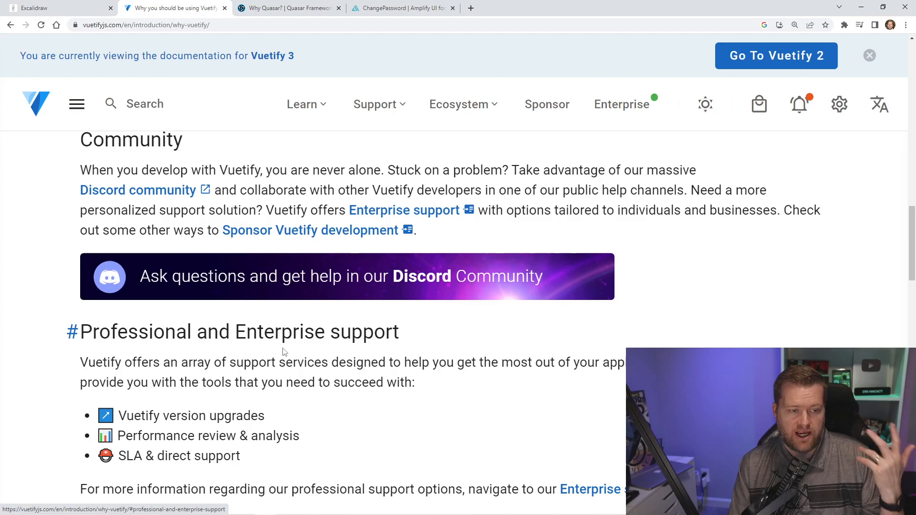
Step: Read the Quasar 'Why Quasar?' page, briefly highlighting 'browsers' in the 'Also because' list
left_click(287, 8)
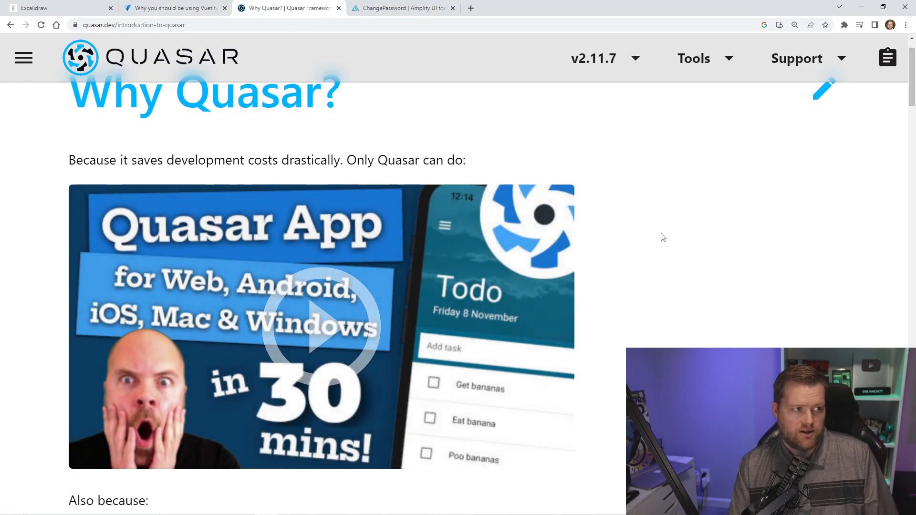
mouse_move(643, 222)
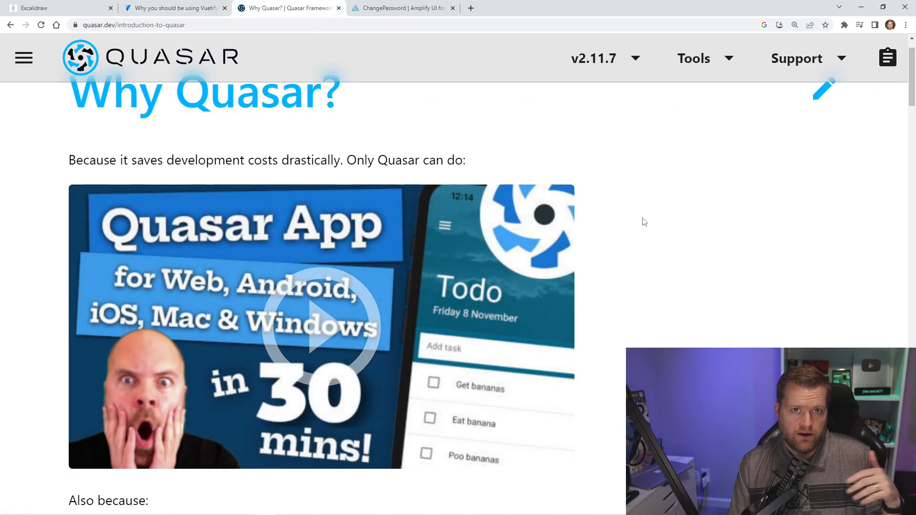
scroll("down", 3)
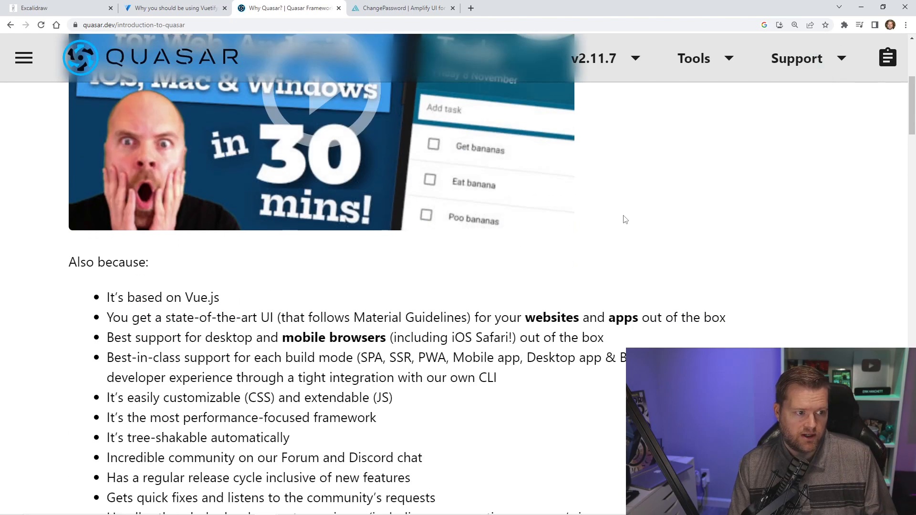
scroll("down", 3)
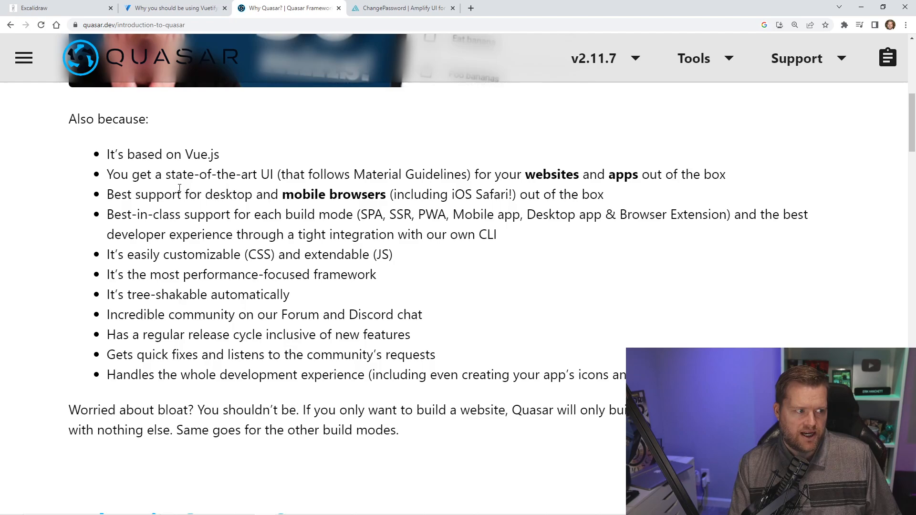
double_click(358, 194)
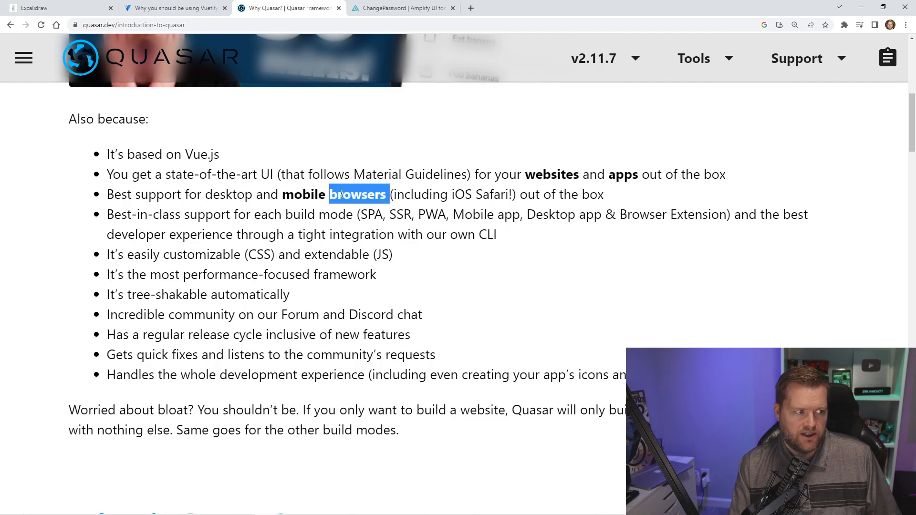
left_click(344, 195)
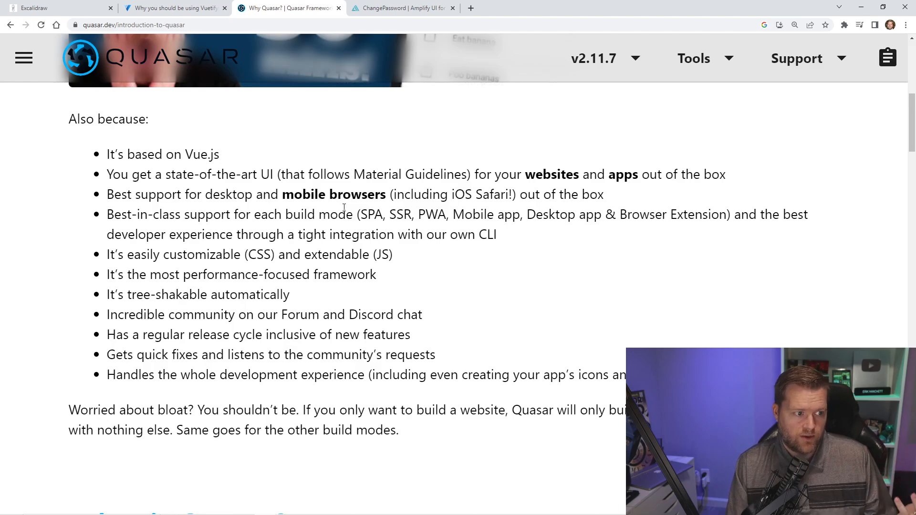
left_click_drag(182, 295, 269, 294)
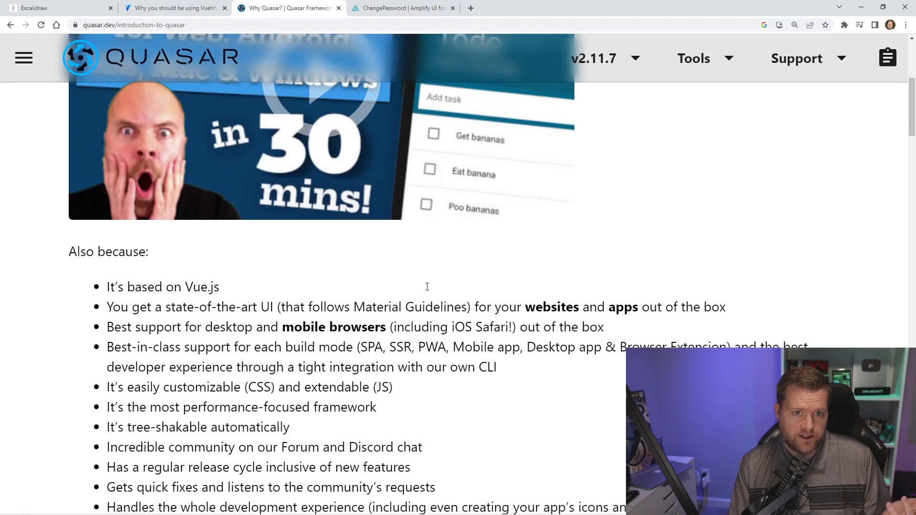
scroll("down", 3)
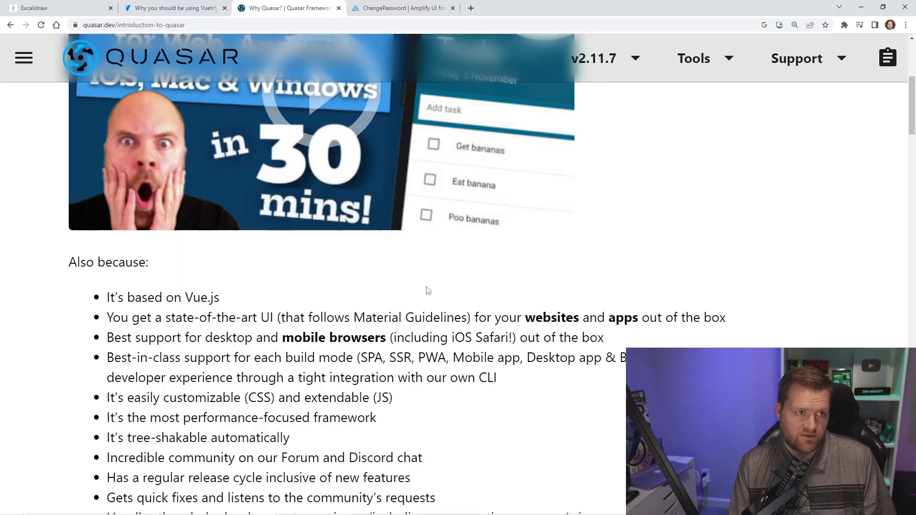